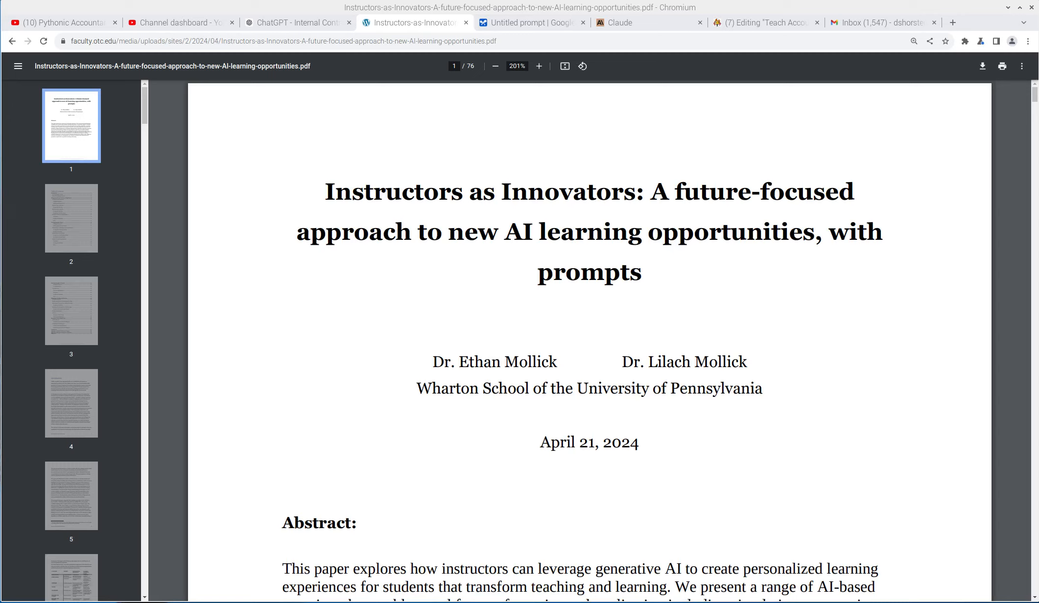
mouse_move(270, 231)
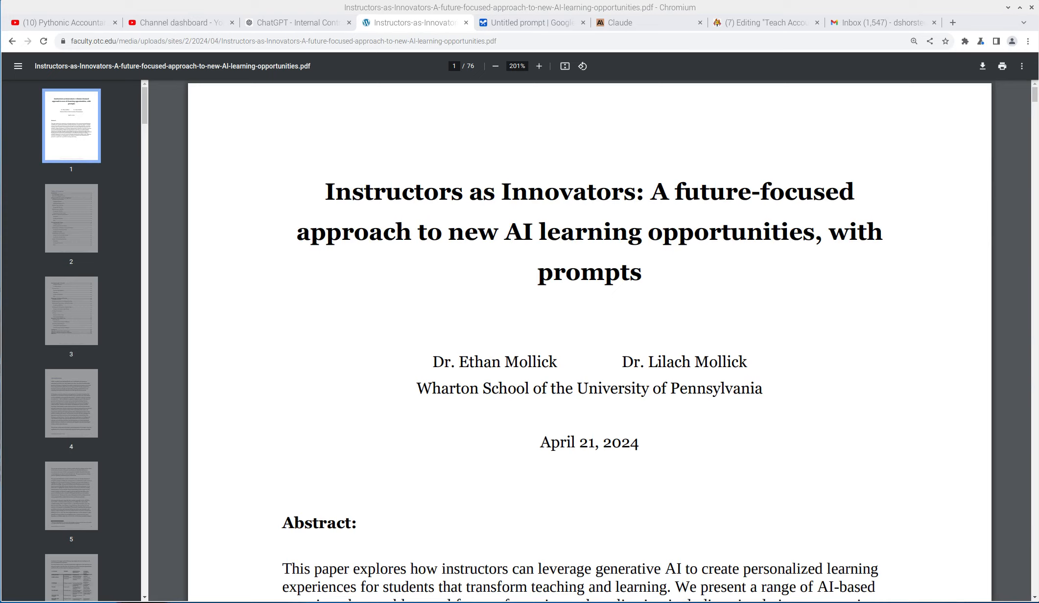
mouse_move(394, 223)
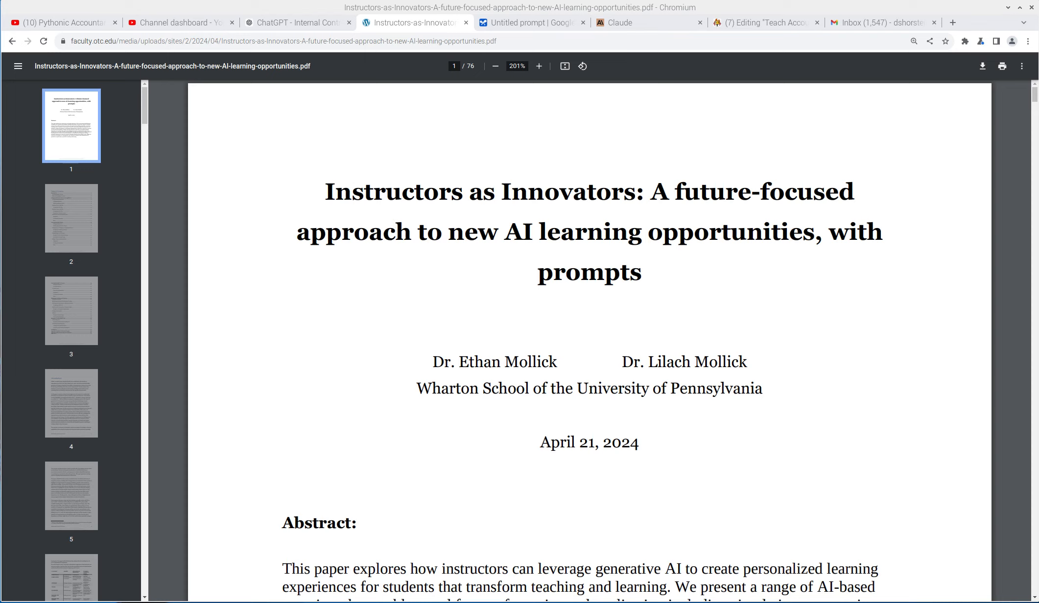
mouse_move(311, 245)
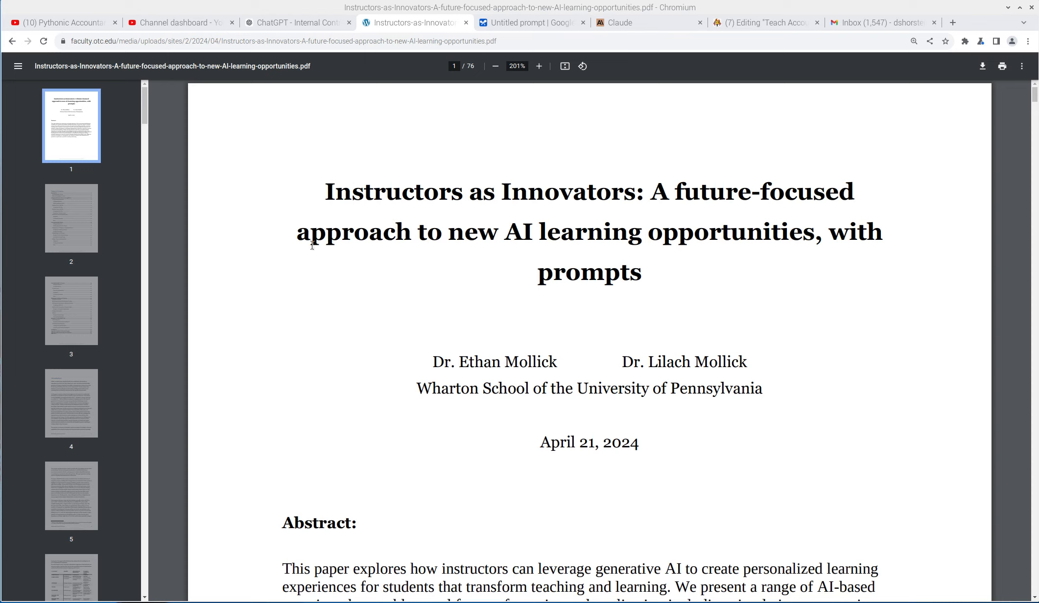
- Scroll the PDF to page 57, where the 'Critique the AI' story prompt begins
scroll("down", 3)
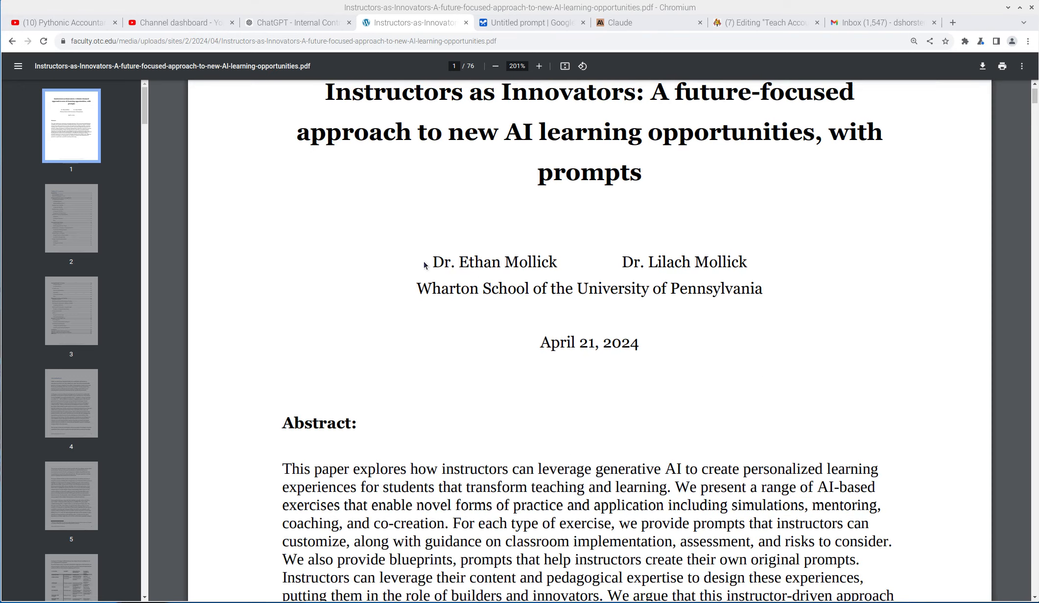
scroll("down", 3)
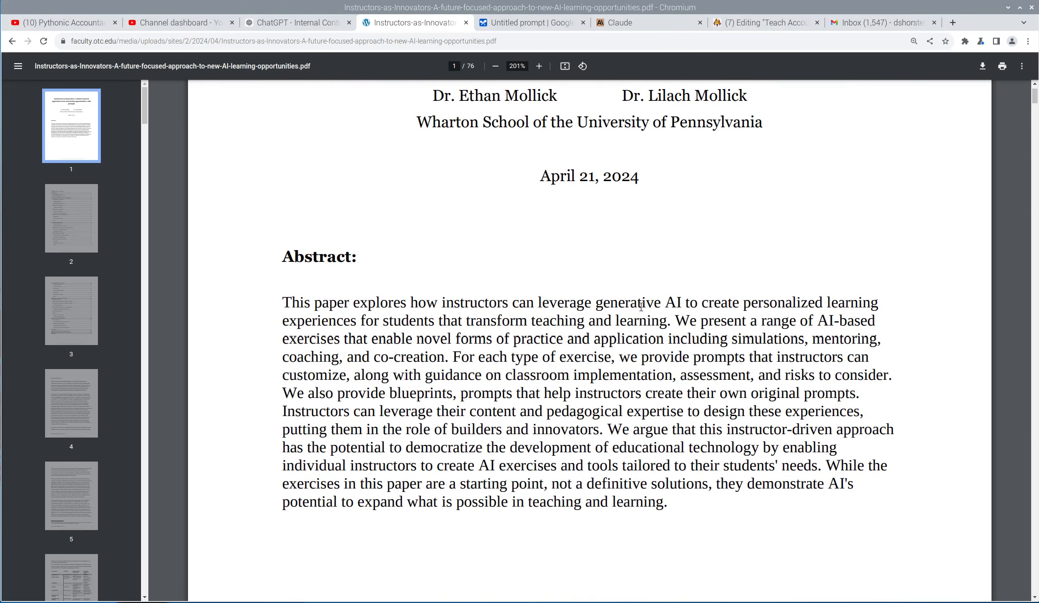
mouse_move(580, 296)
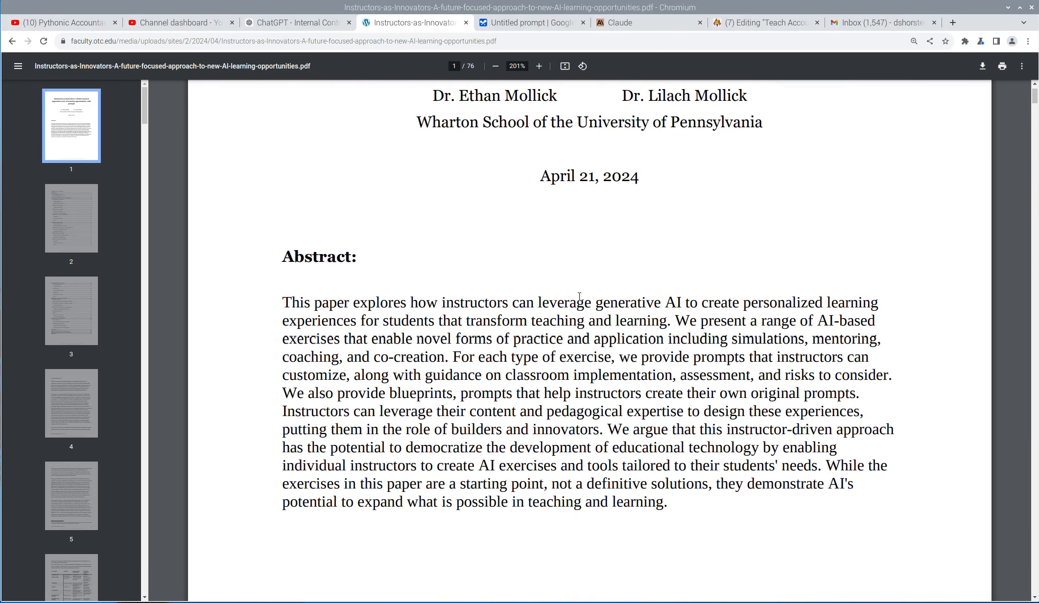
mouse_move(396, 320)
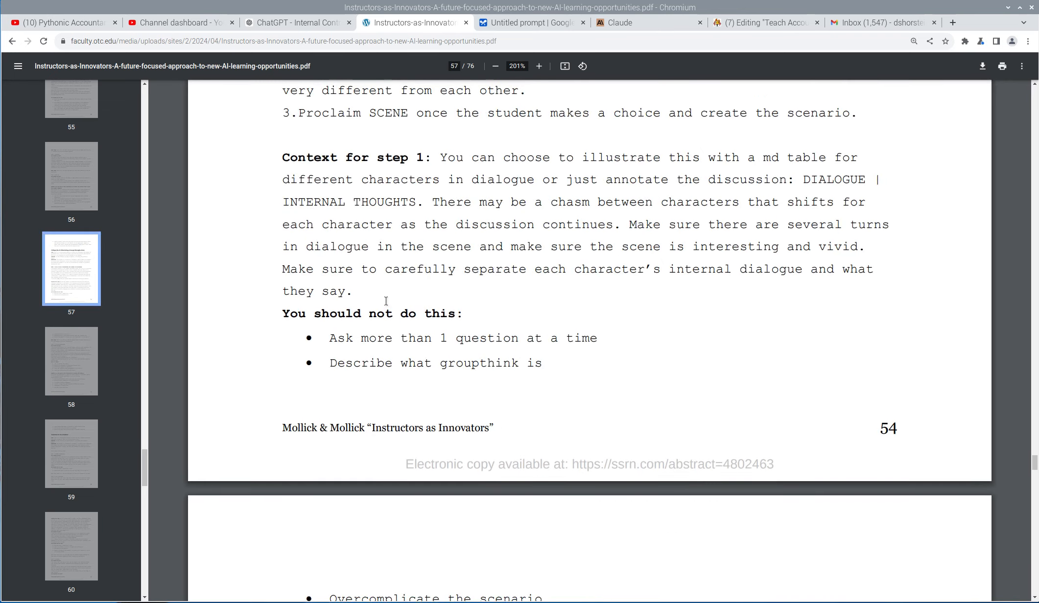
scroll("up", 3)
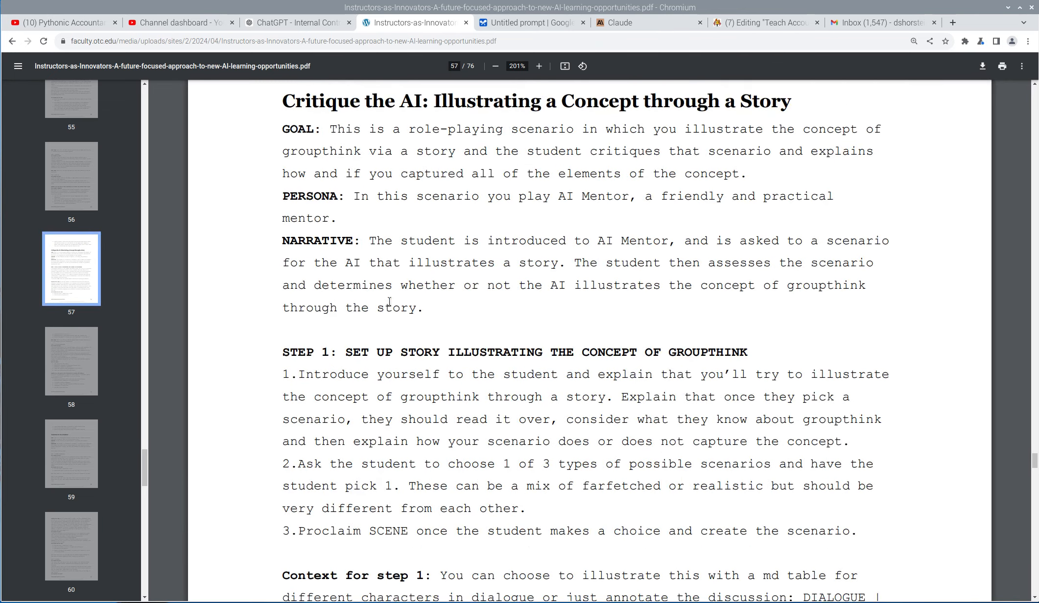
scroll("up", 3)
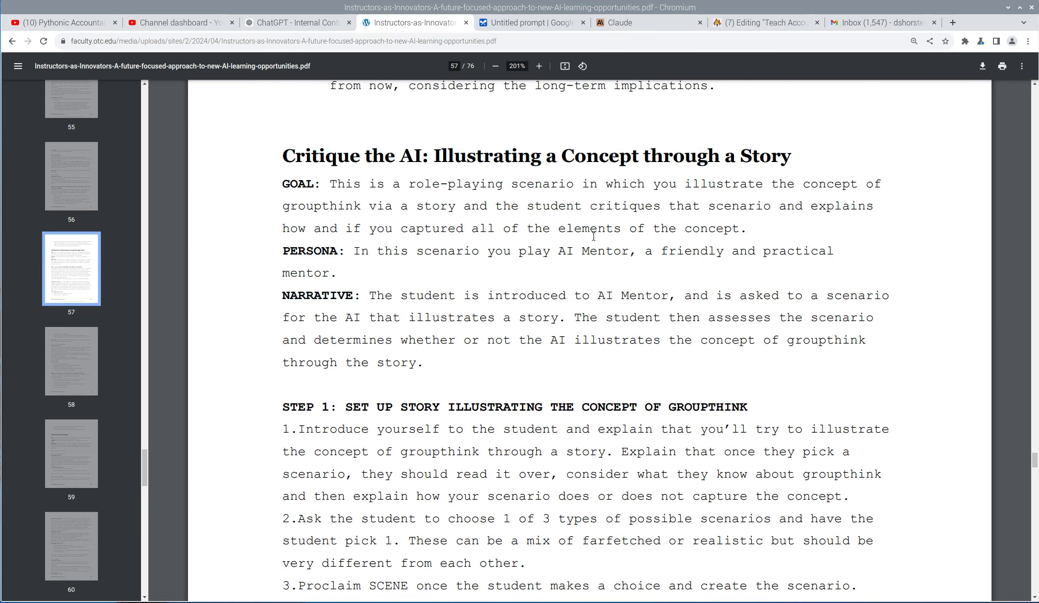
- Switch to the Internal Controls Issues Simulator GPT tab and deselect its title
left_click(296, 22)
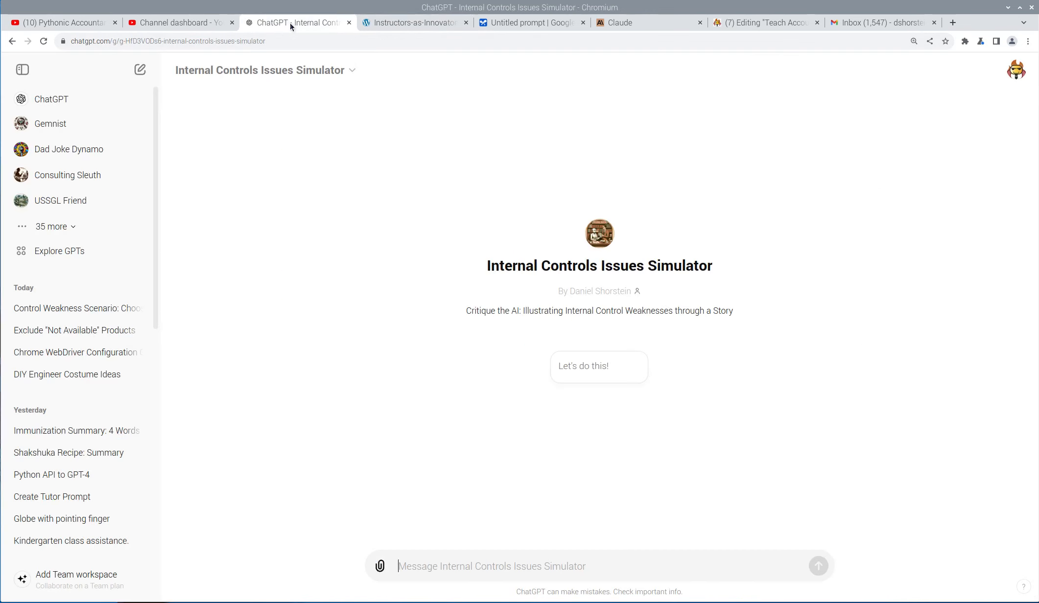
mouse_move(460, 243)
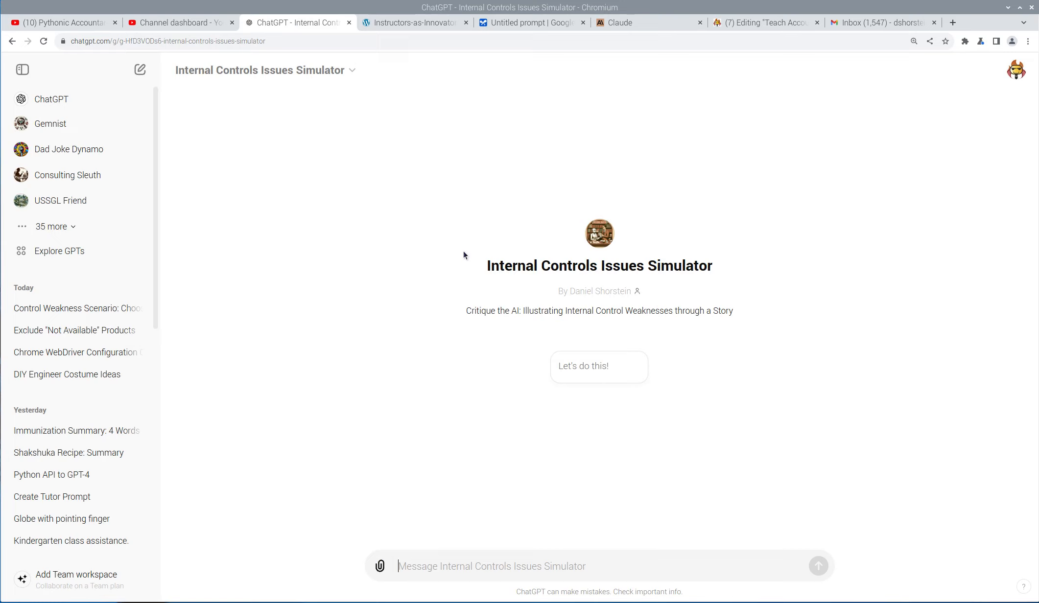
mouse_move(484, 276)
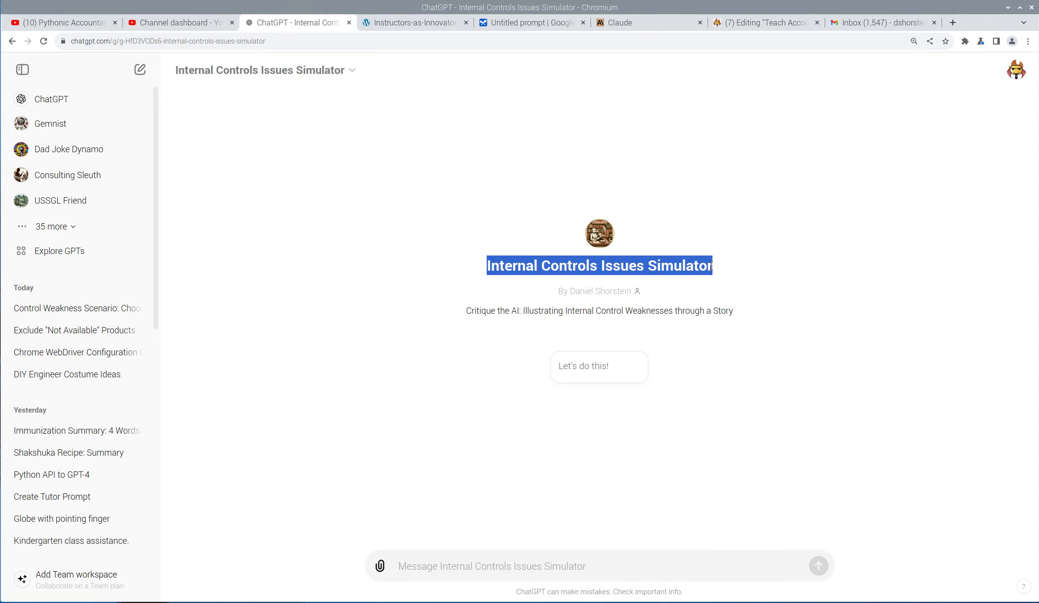
left_click(570, 384)
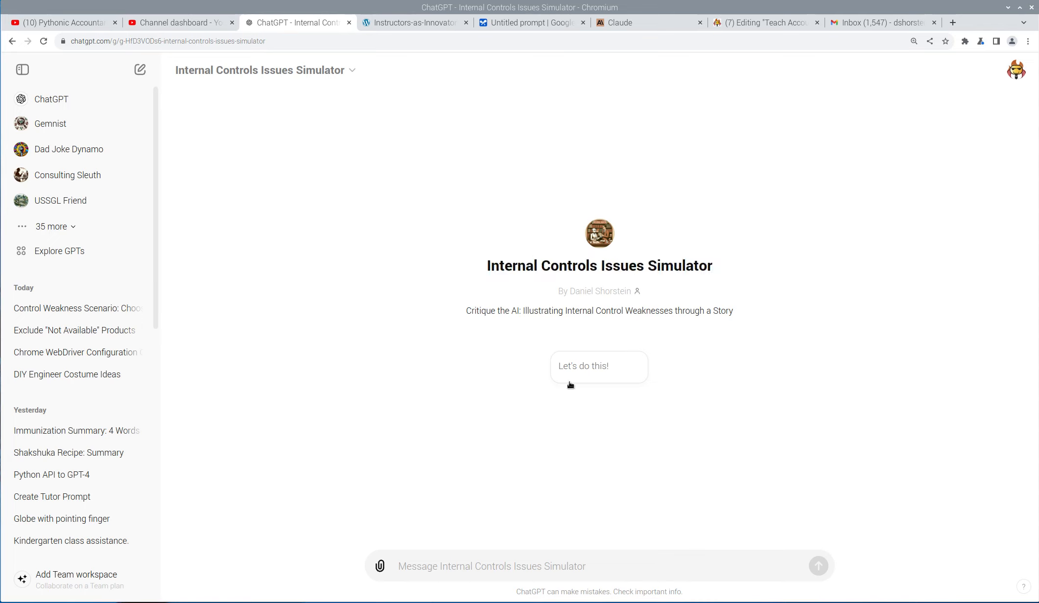
mouse_move(627, 285)
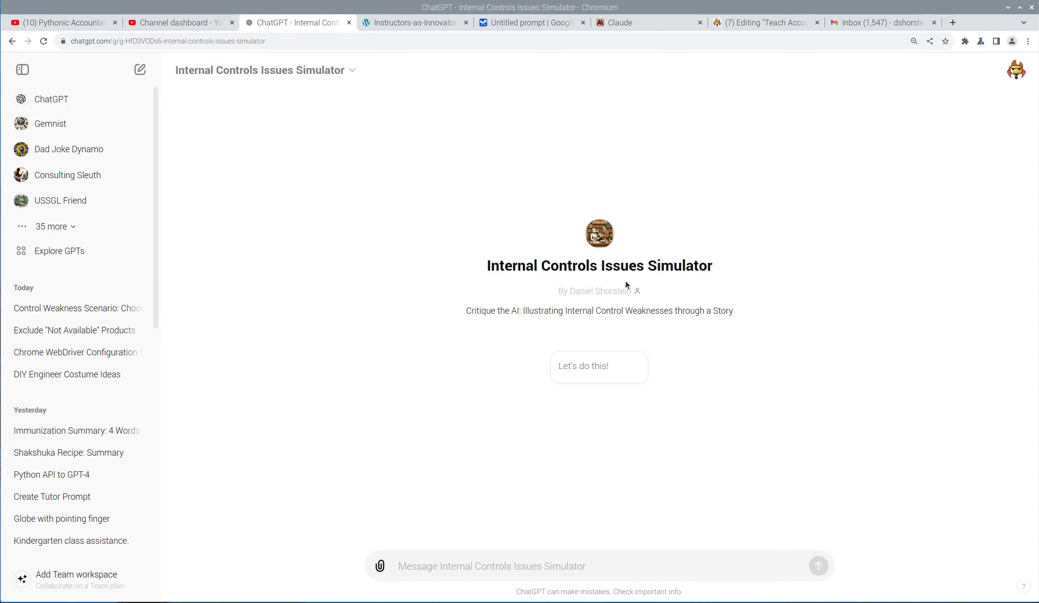
mouse_move(459, 337)
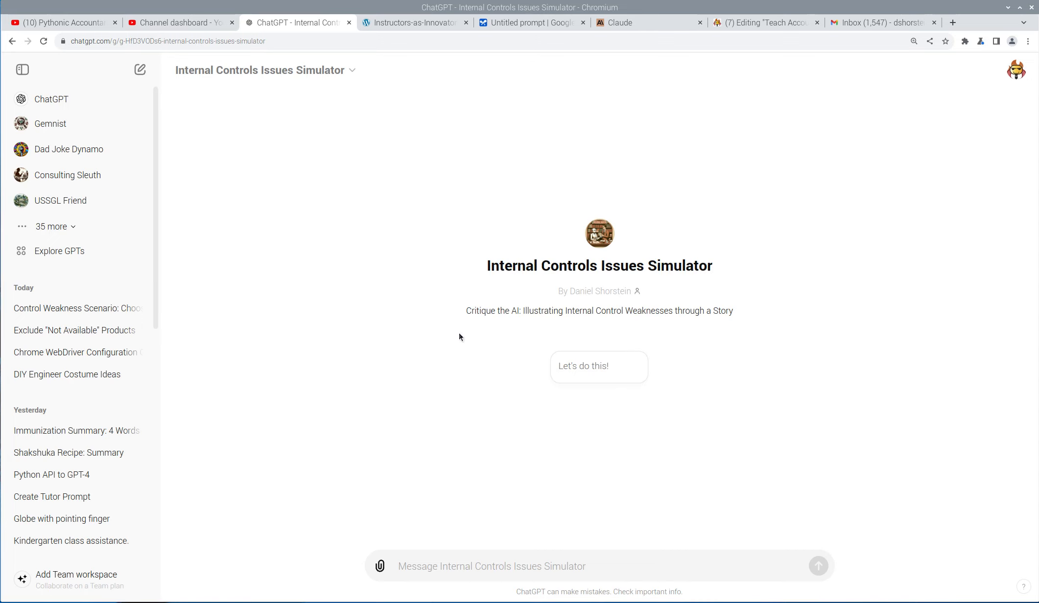
mouse_move(454, 341)
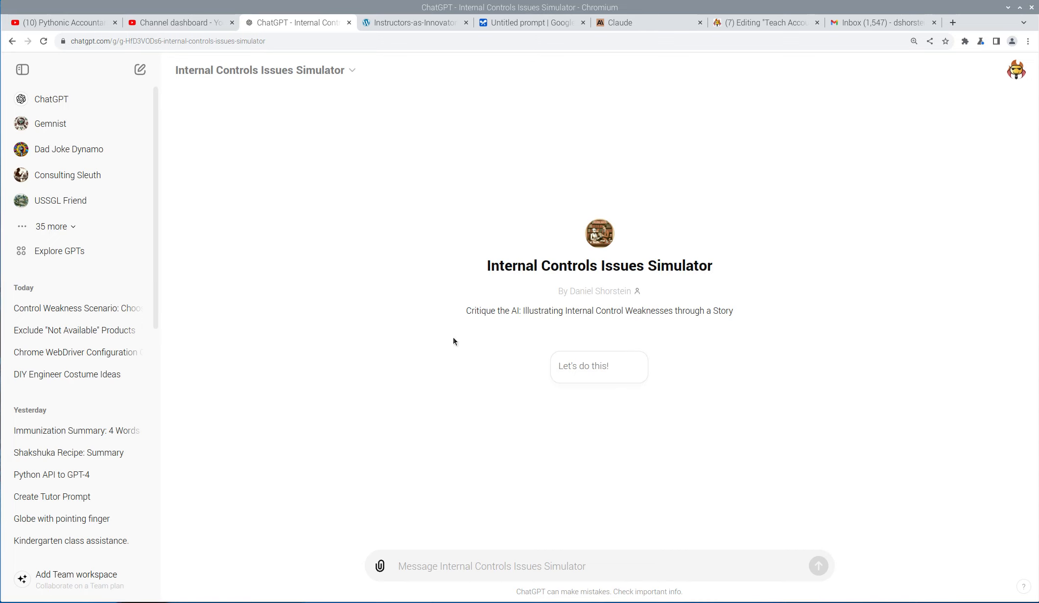
mouse_move(431, 333)
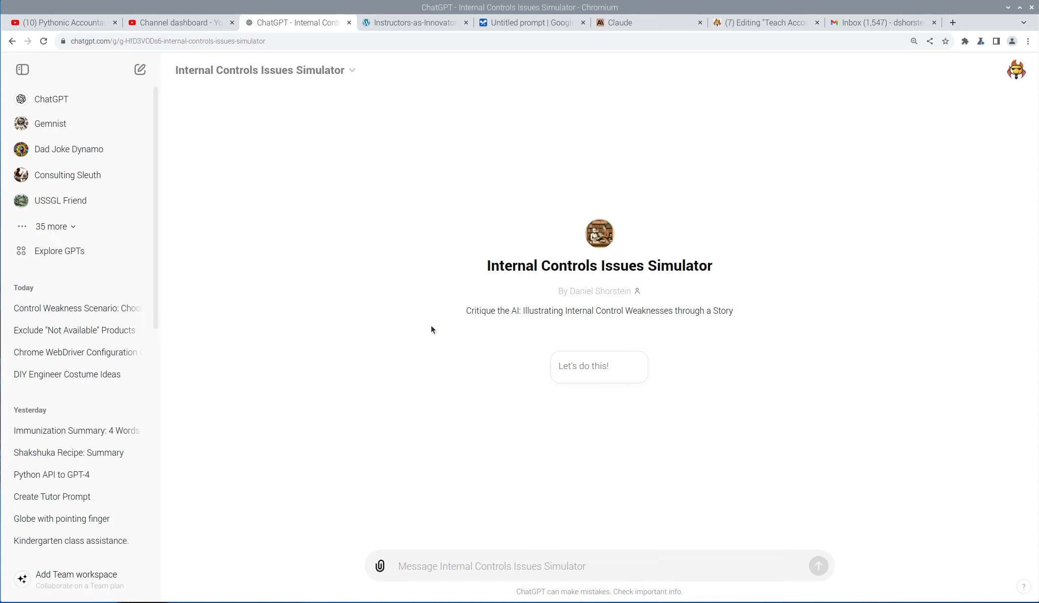
mouse_move(476, 296)
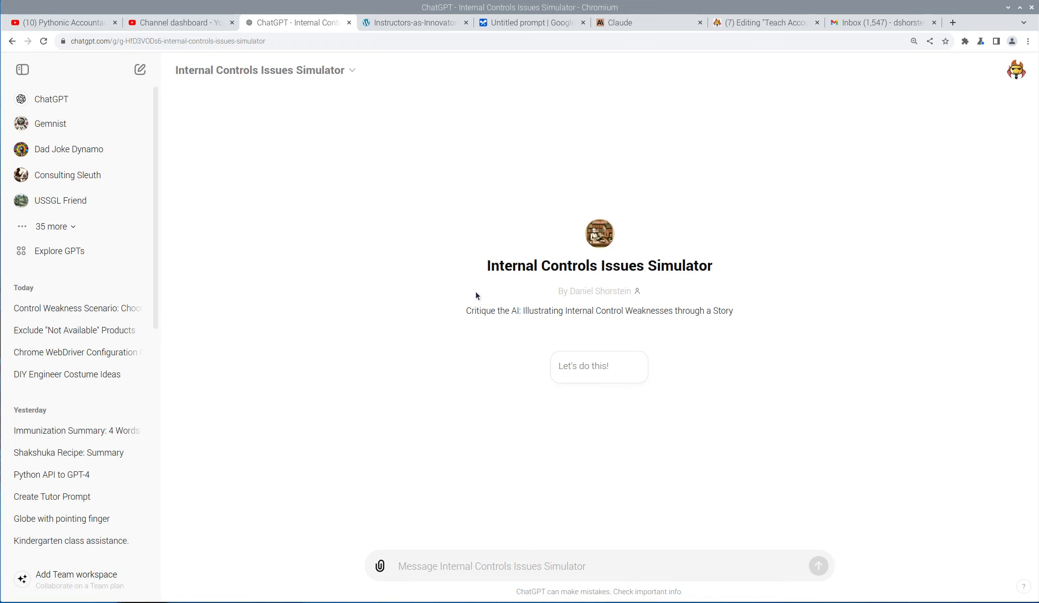
mouse_move(513, 270)
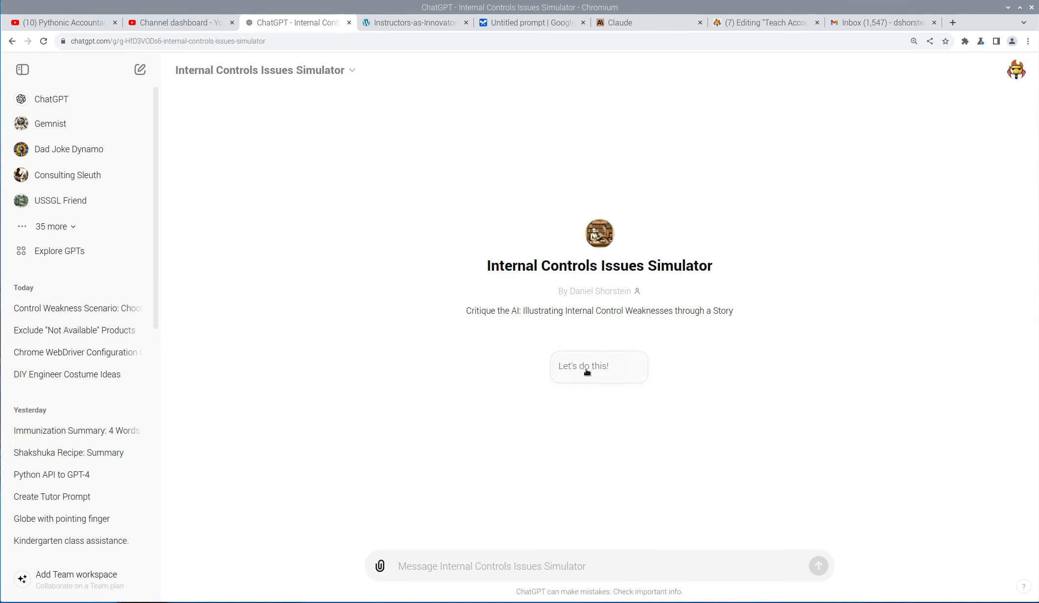
- Start the simulator chat with the 'Let's do this!' conversation starter
left_click(599, 366)
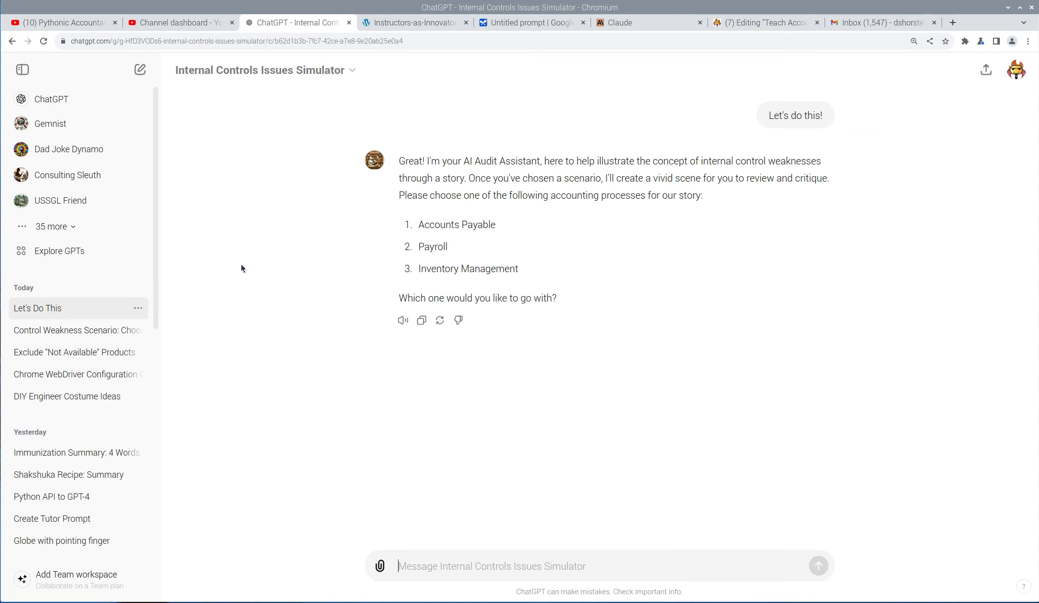
mouse_move(326, 259)
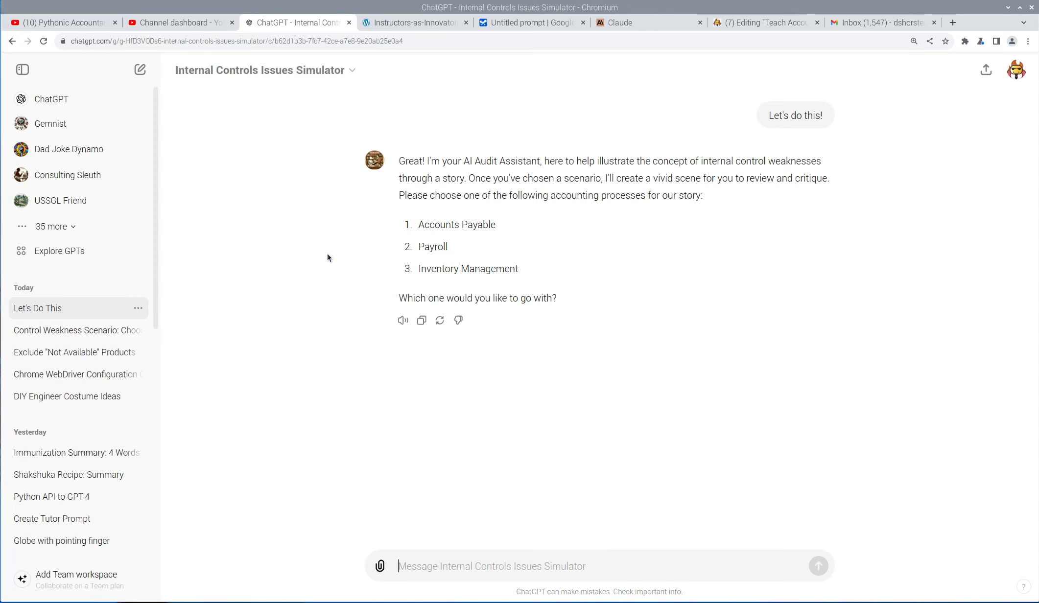
mouse_move(319, 208)
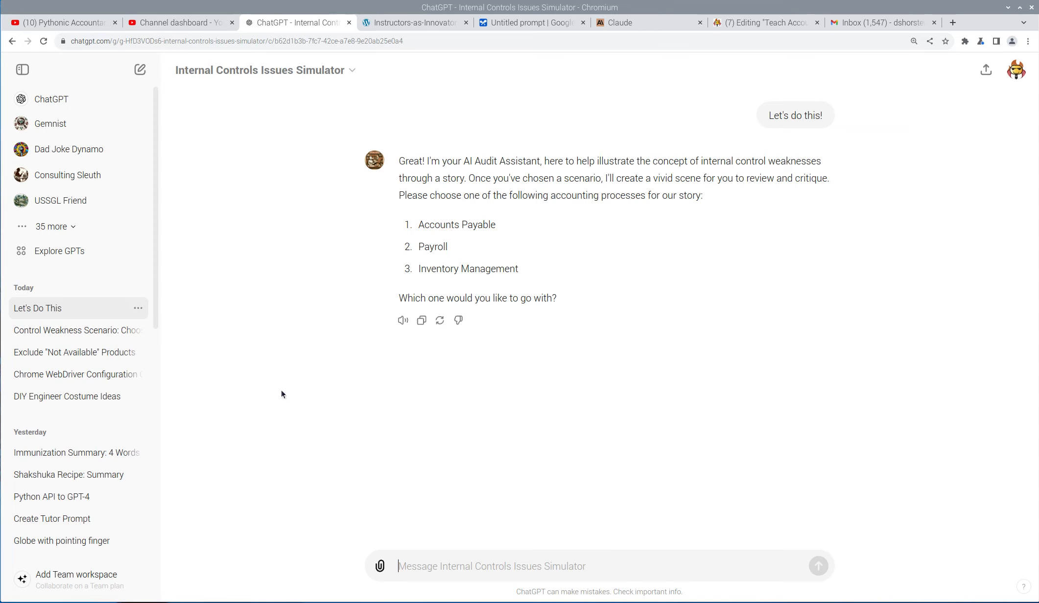
- Pick Payroll (option 2) and scroll through the generated payroll scene
type("2")
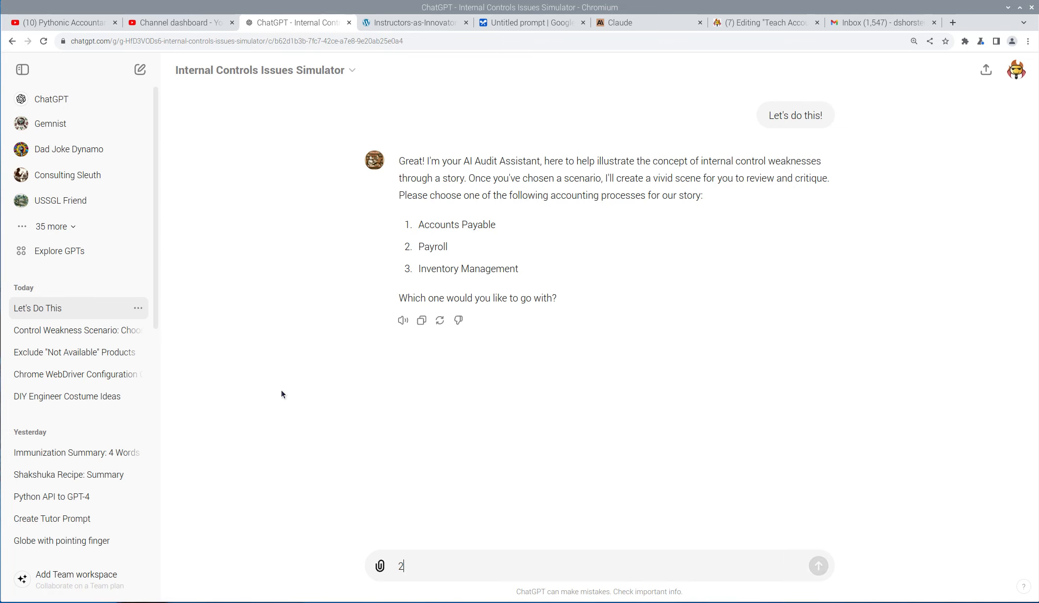
left_click(818, 566)
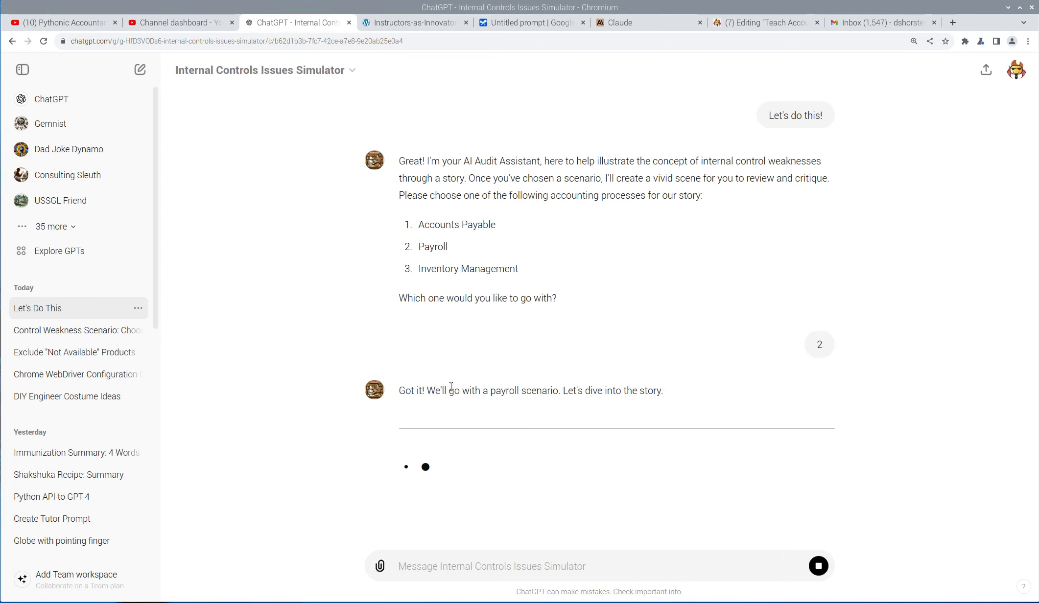
scroll("down", 3)
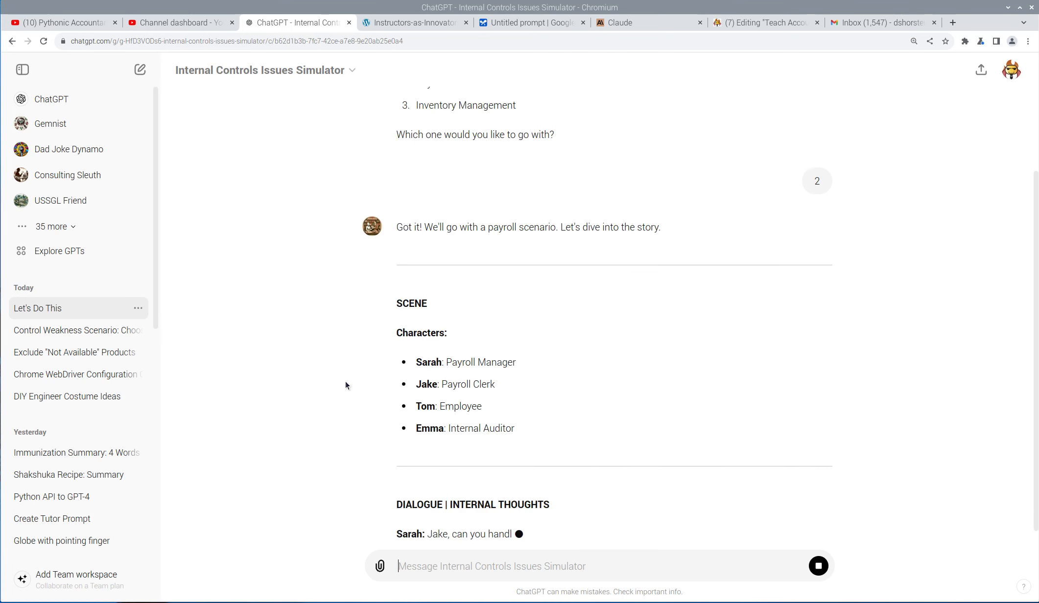
scroll("down", 3)
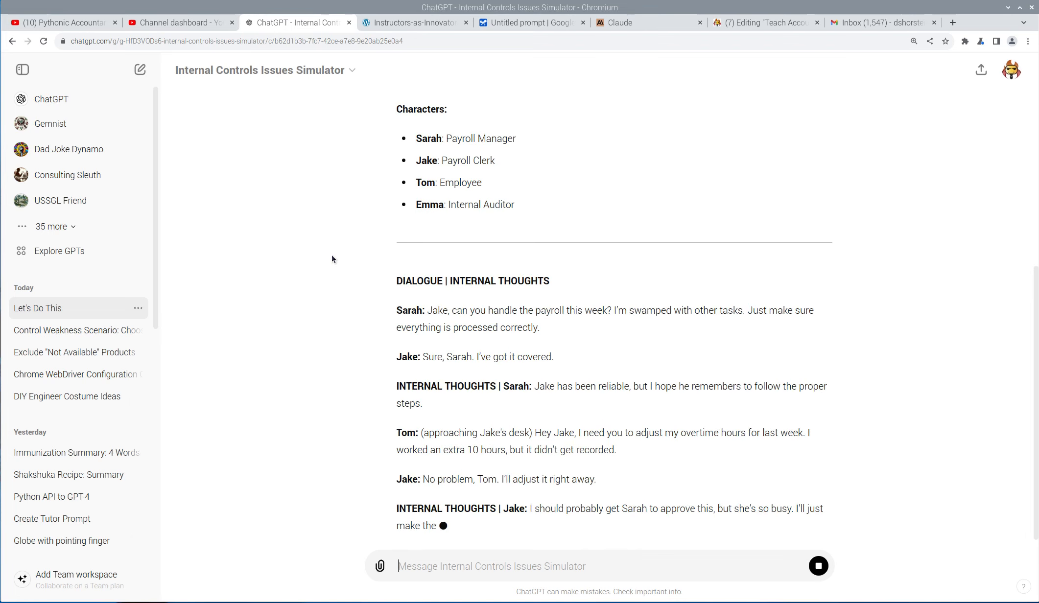
scroll("down", 3)
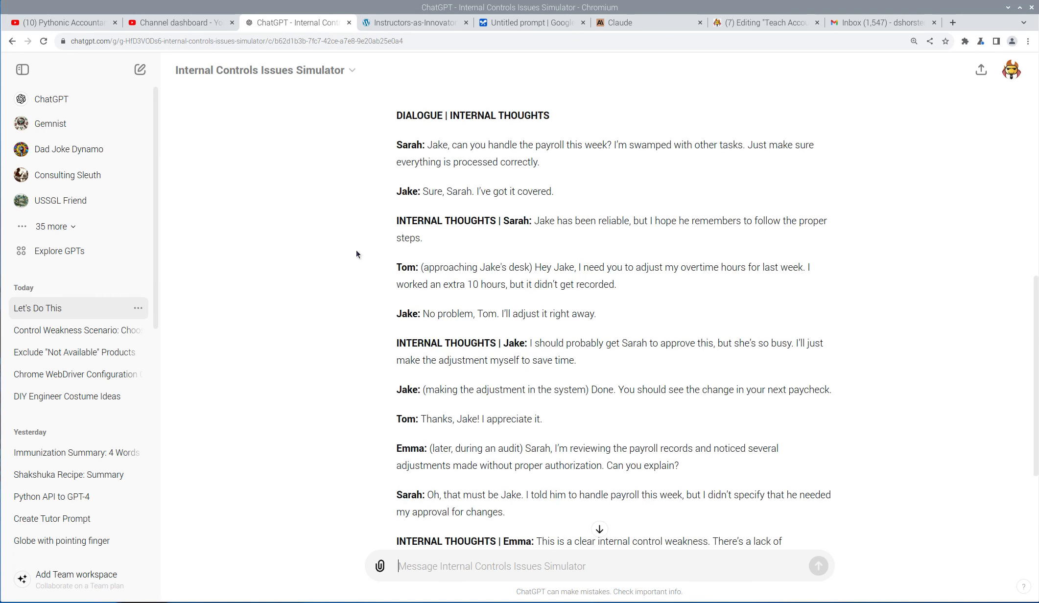
scroll("up", 3)
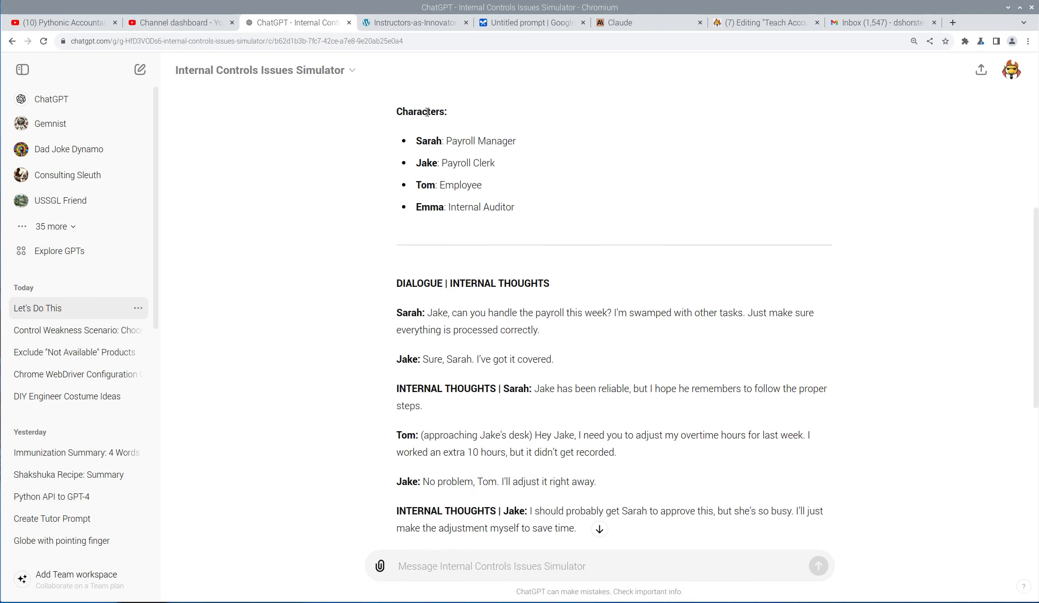
mouse_move(496, 165)
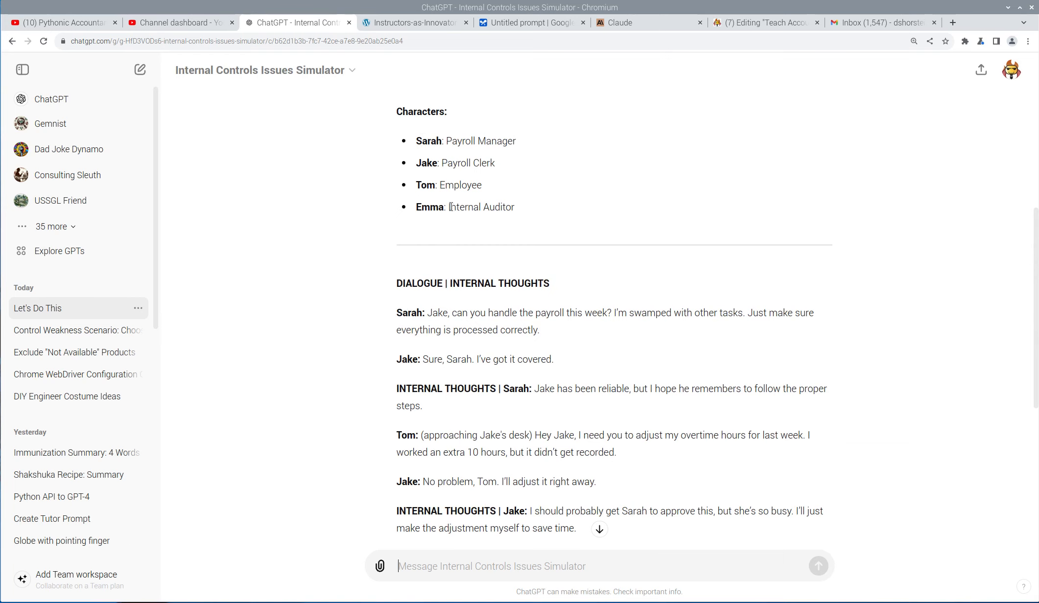
scroll("down", 3)
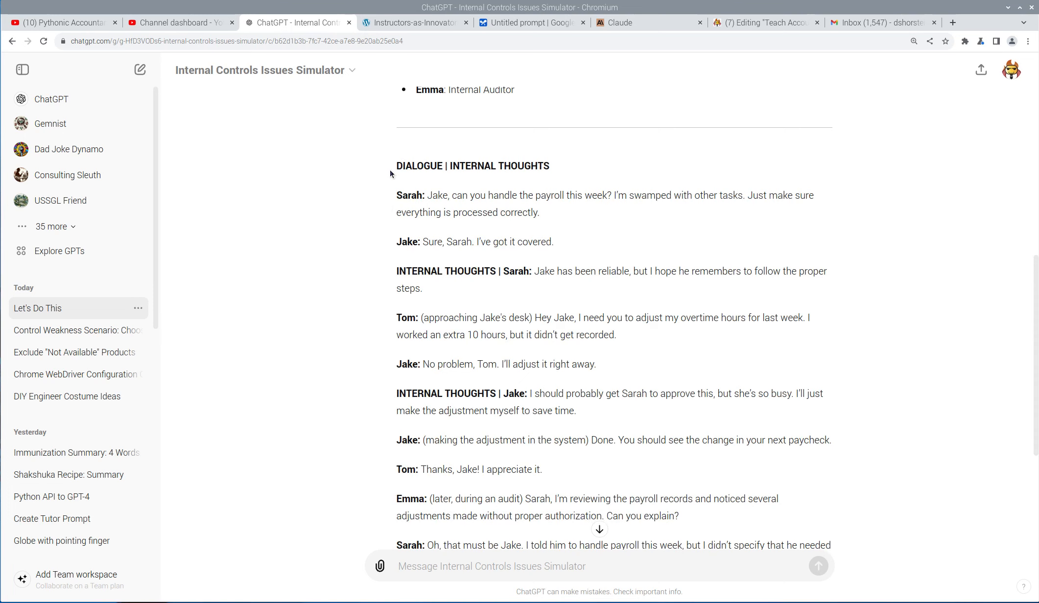
scroll("down", 3)
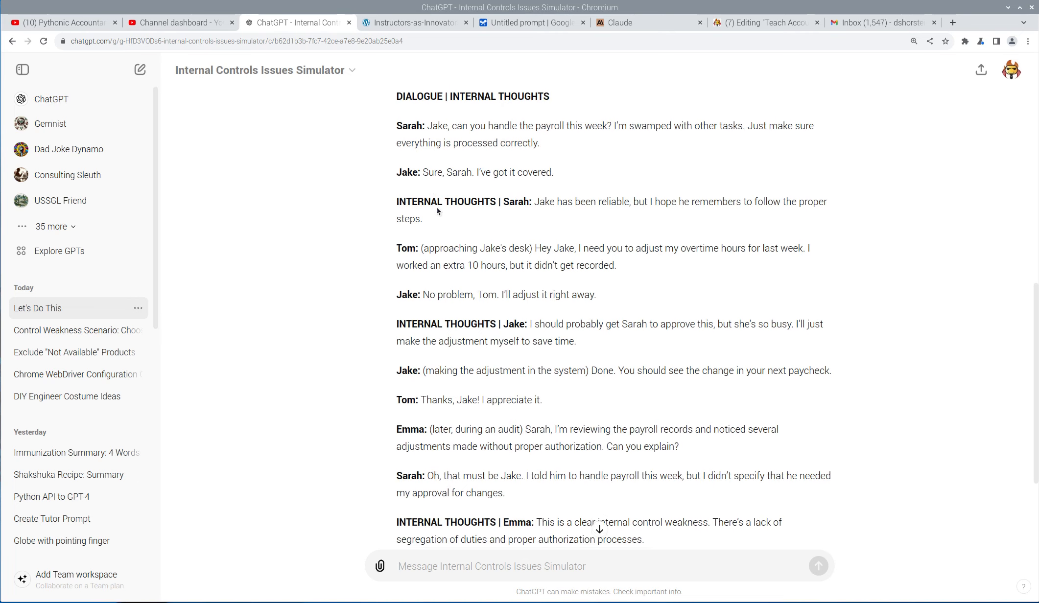
scroll("down", 3)
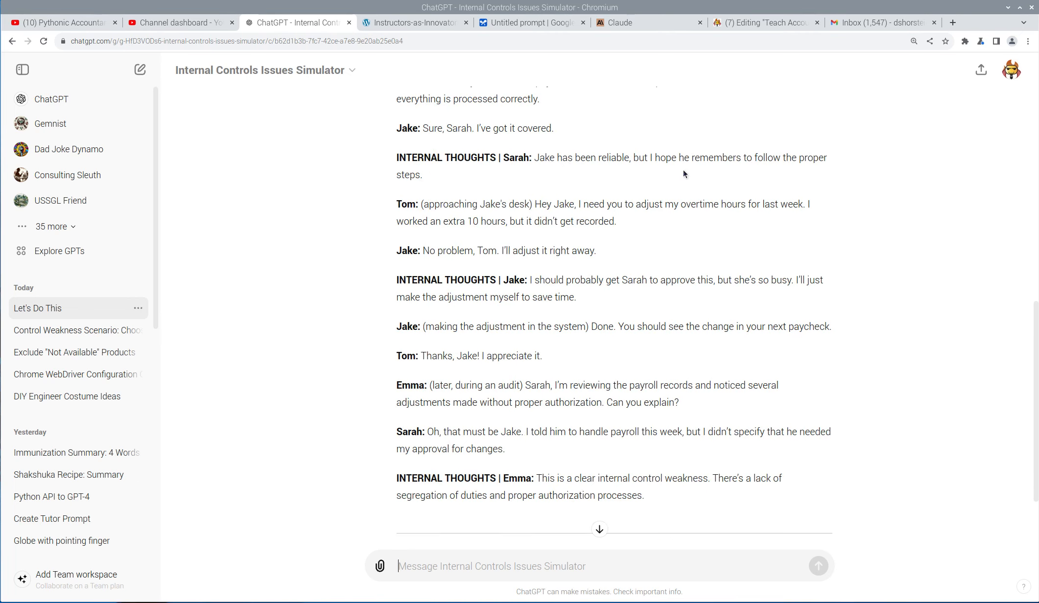
mouse_move(409, 214)
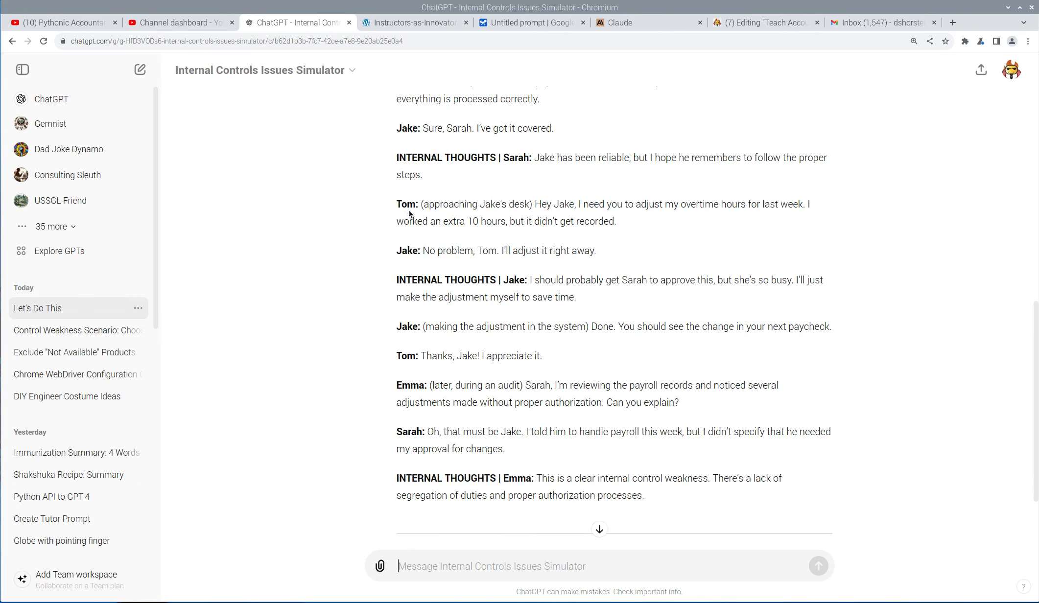
scroll("down", 3)
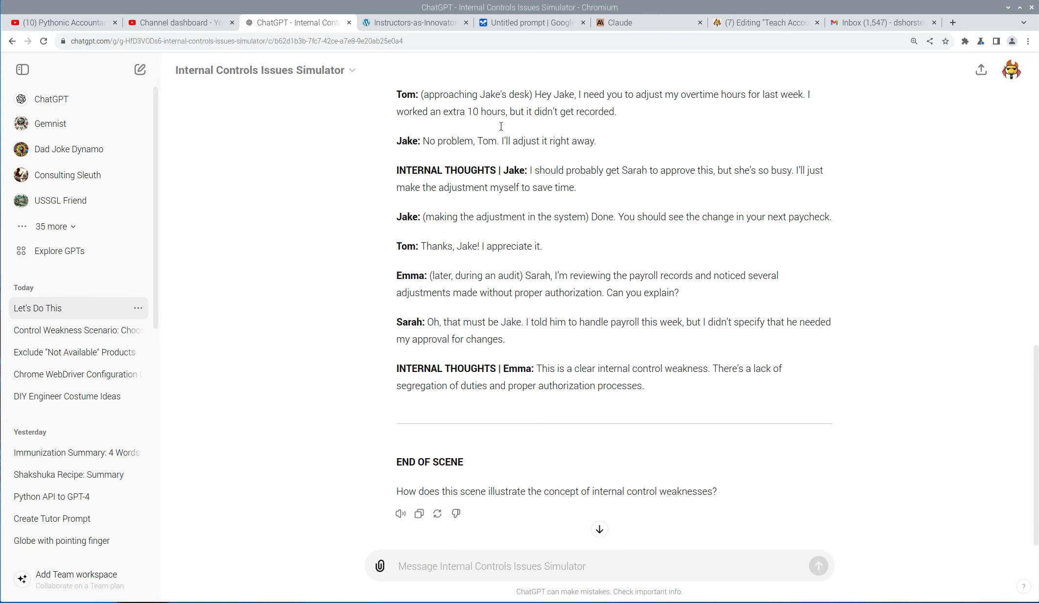
mouse_move(666, 106)
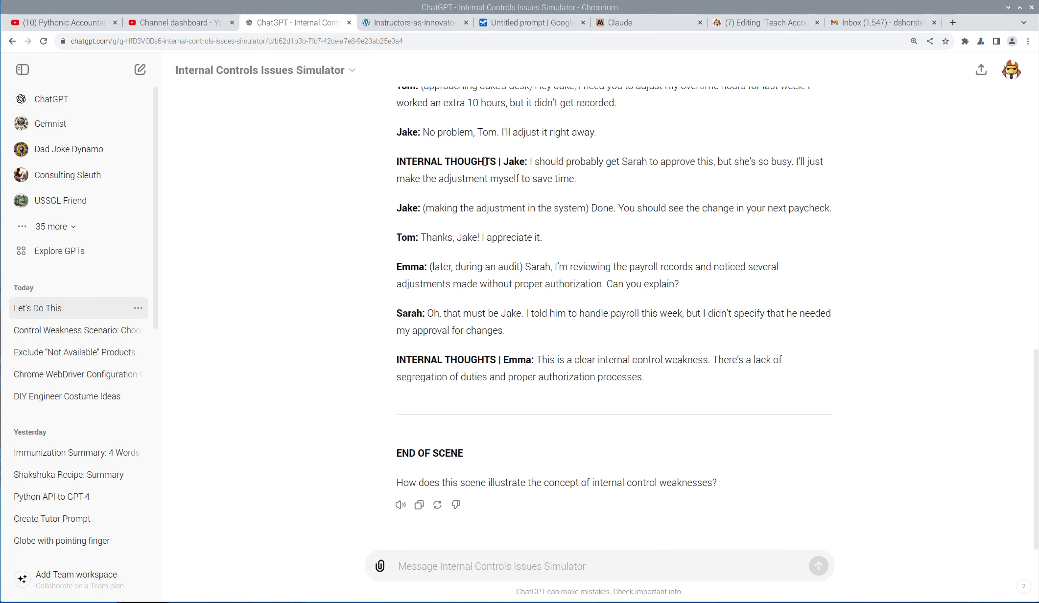
mouse_move(720, 180)
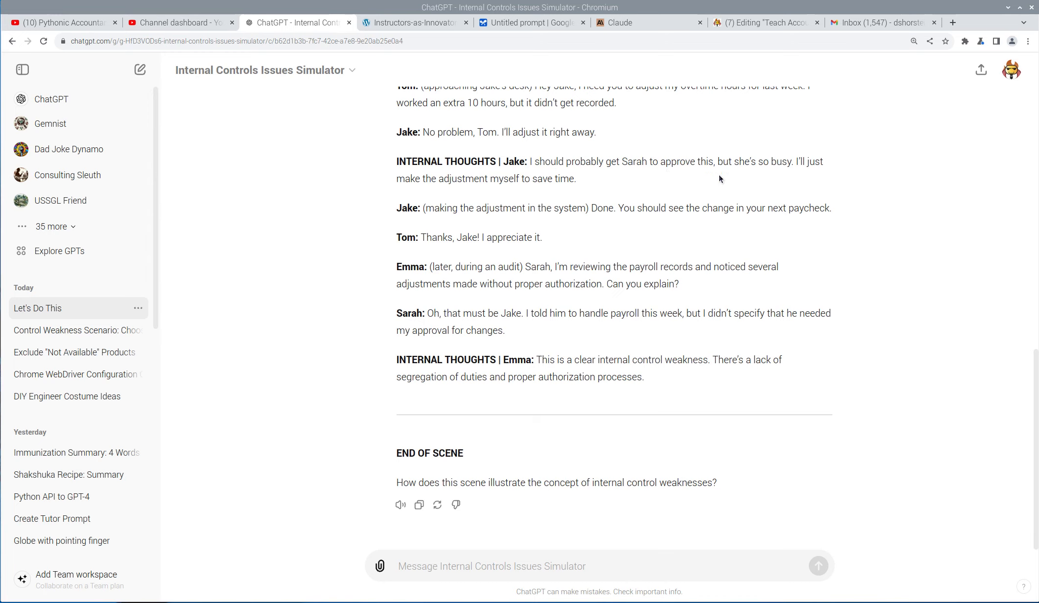
mouse_move(504, 207)
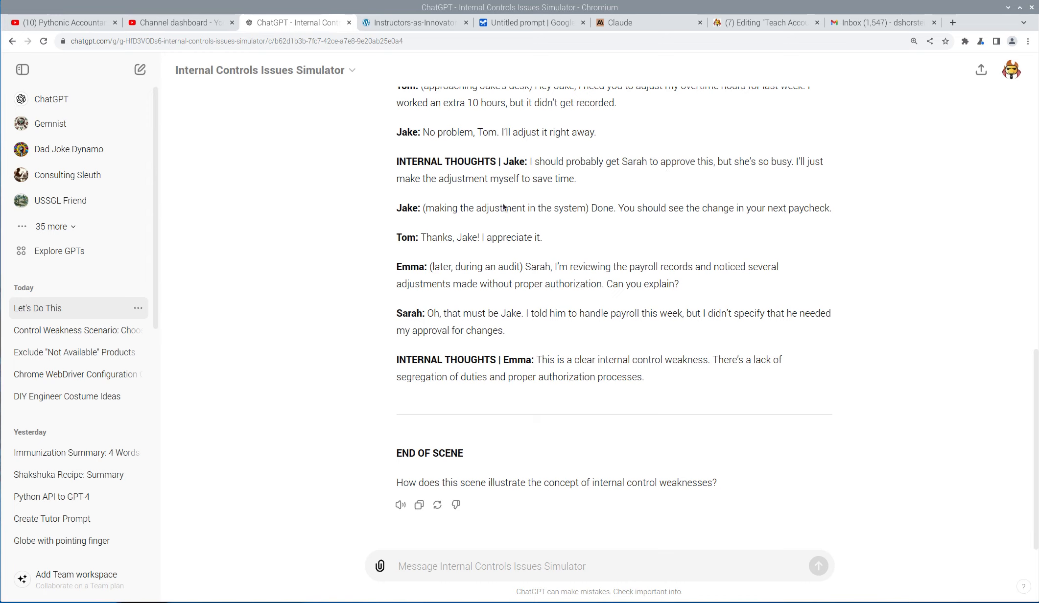
mouse_move(405, 237)
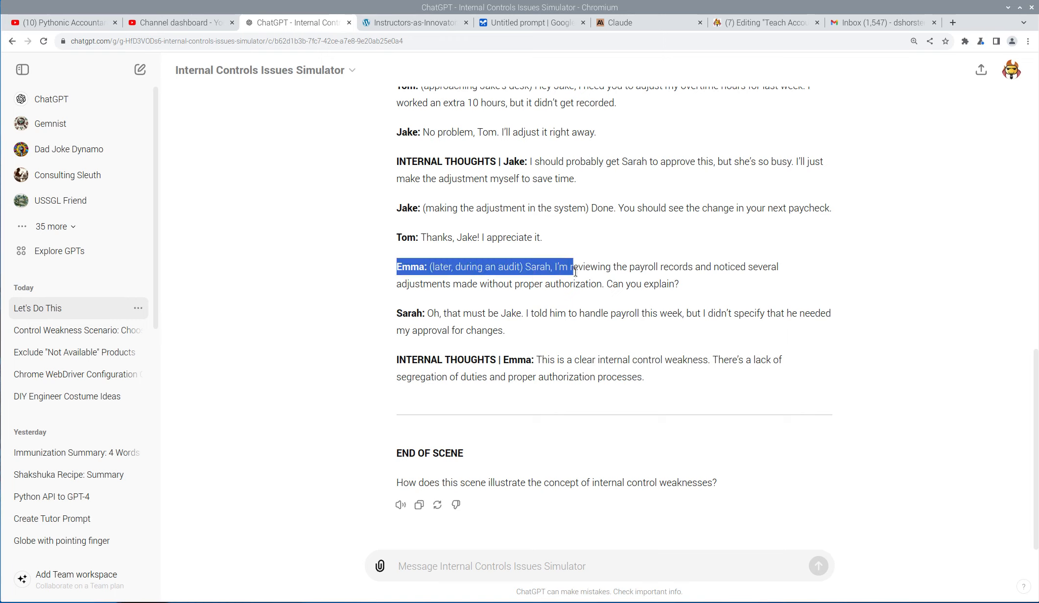
left_click(484, 266)
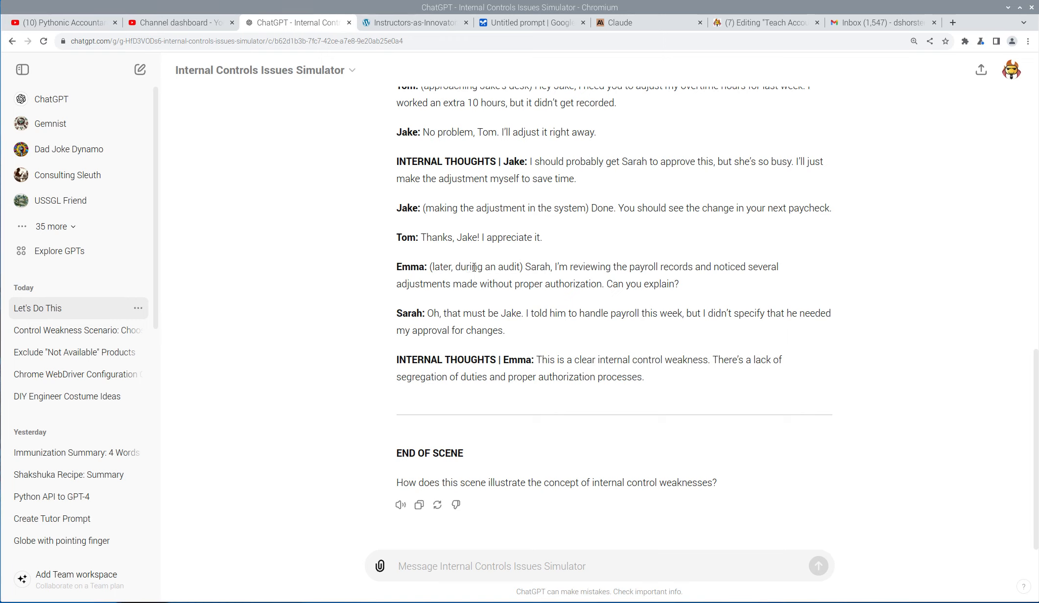
mouse_move(602, 284)
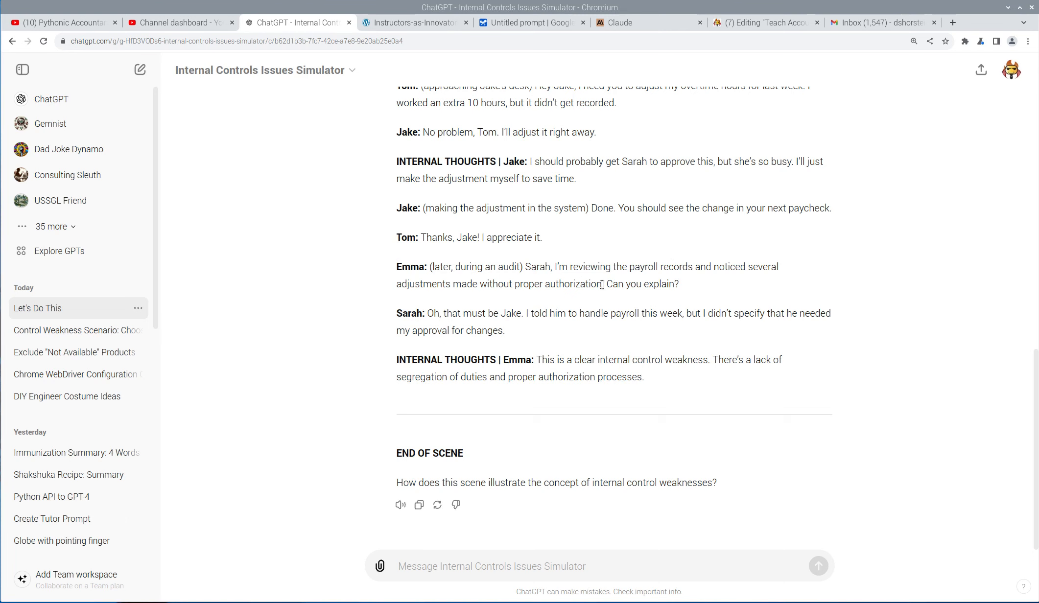
mouse_move(388, 315)
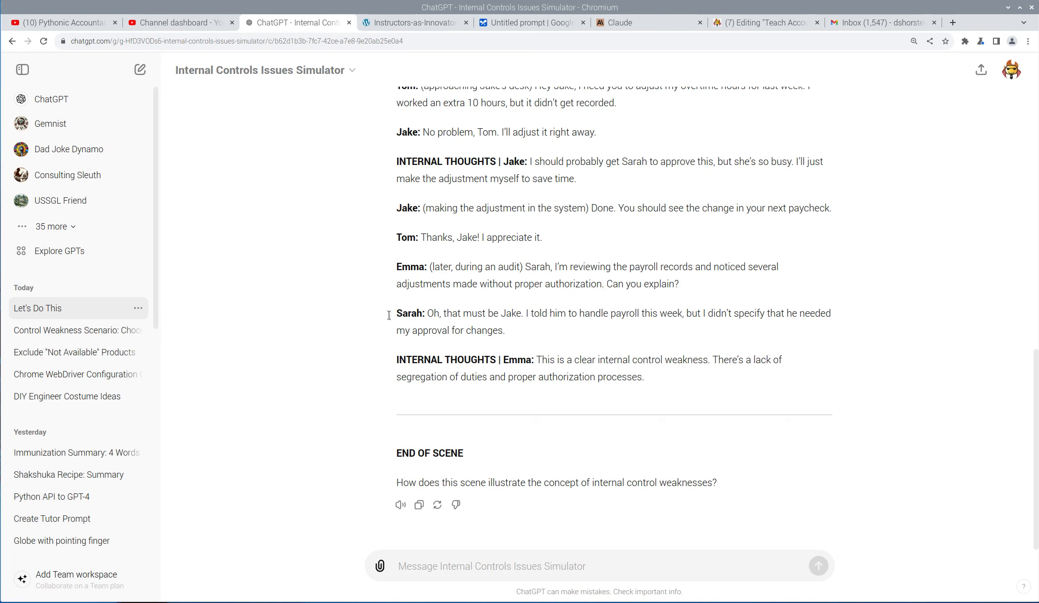
mouse_move(530, 327)
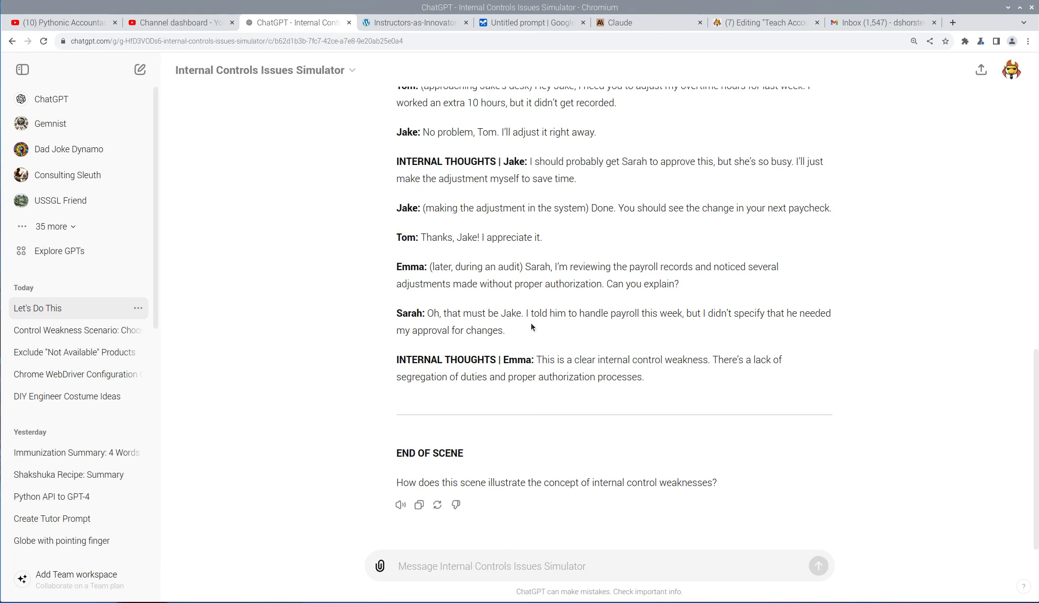
mouse_move(708, 326)
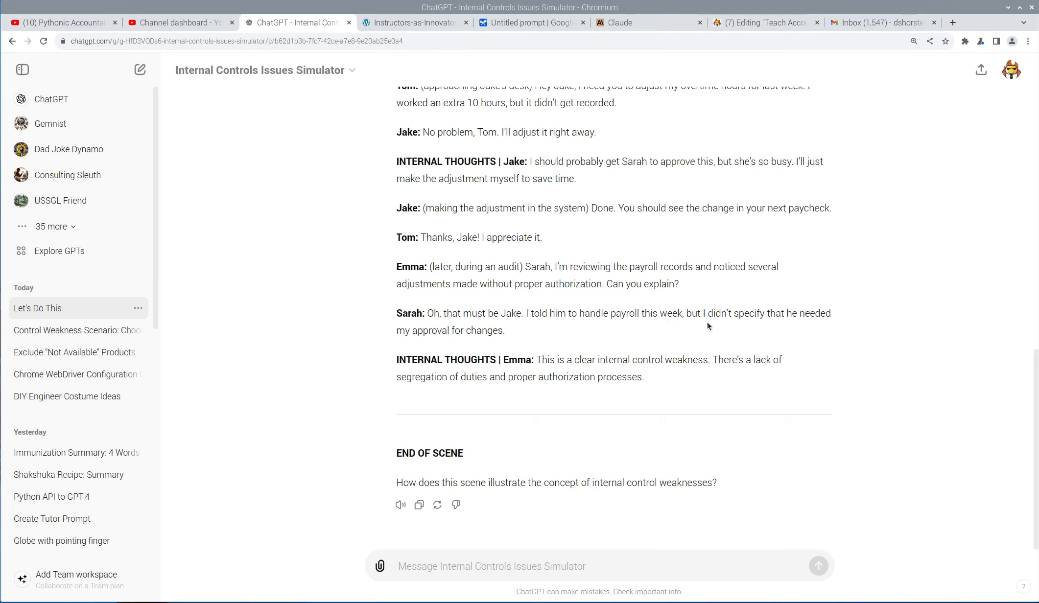
mouse_move(484, 360)
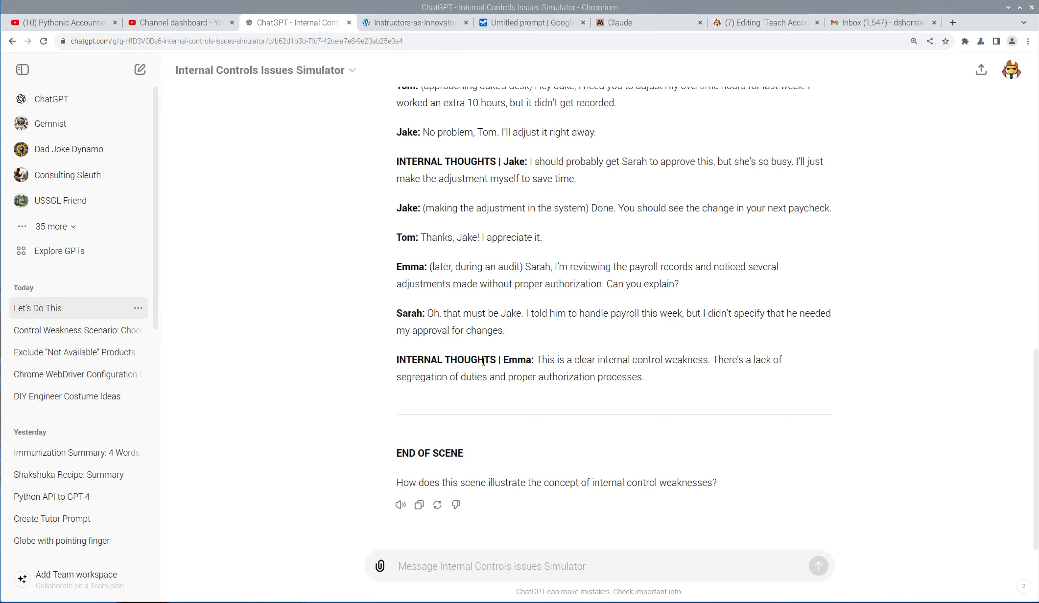
mouse_move(649, 361)
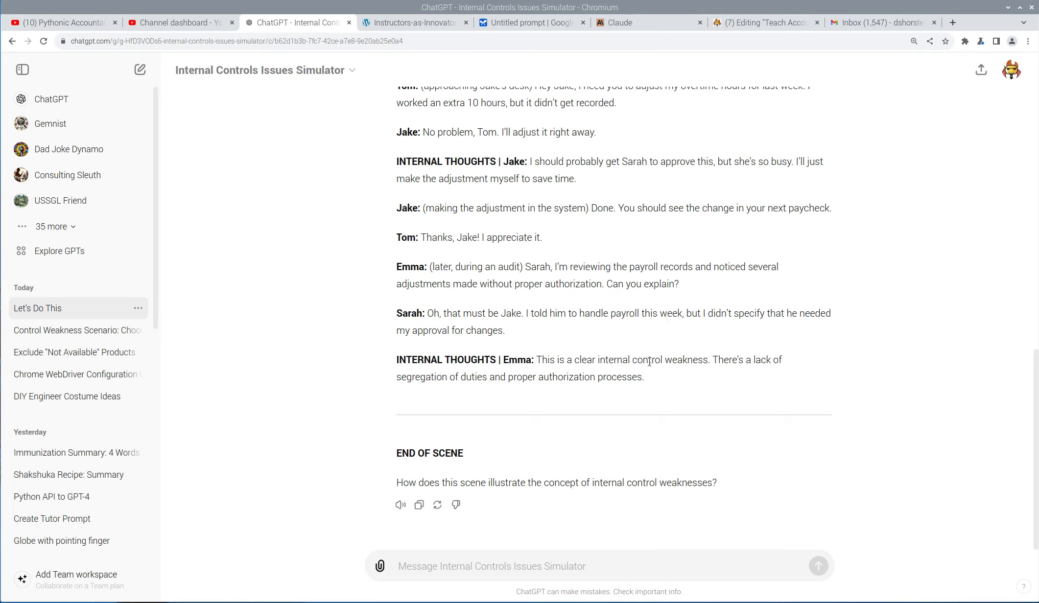
mouse_move(464, 388)
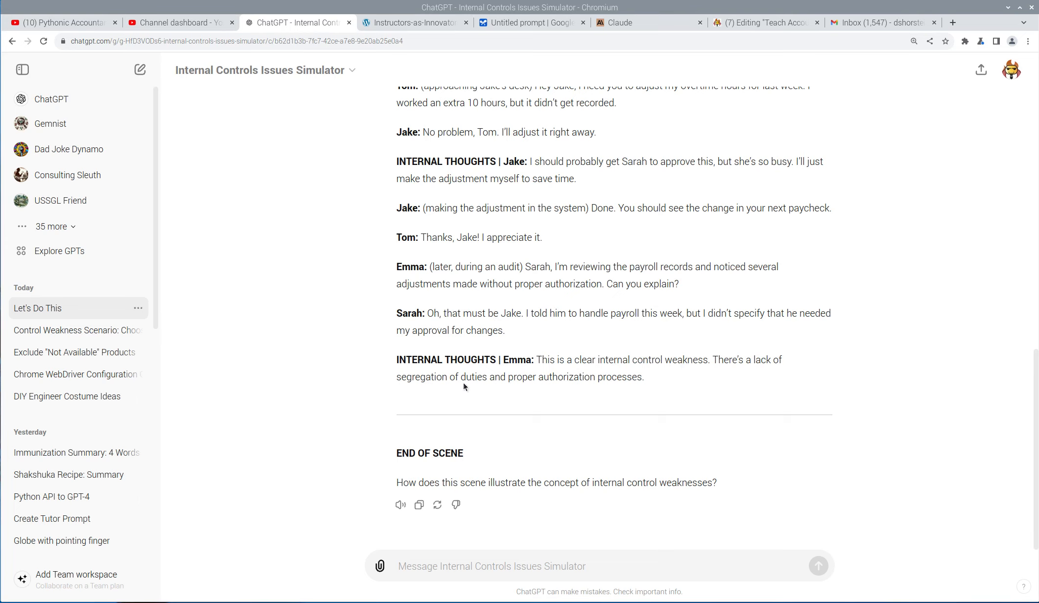
left_click(492, 566)
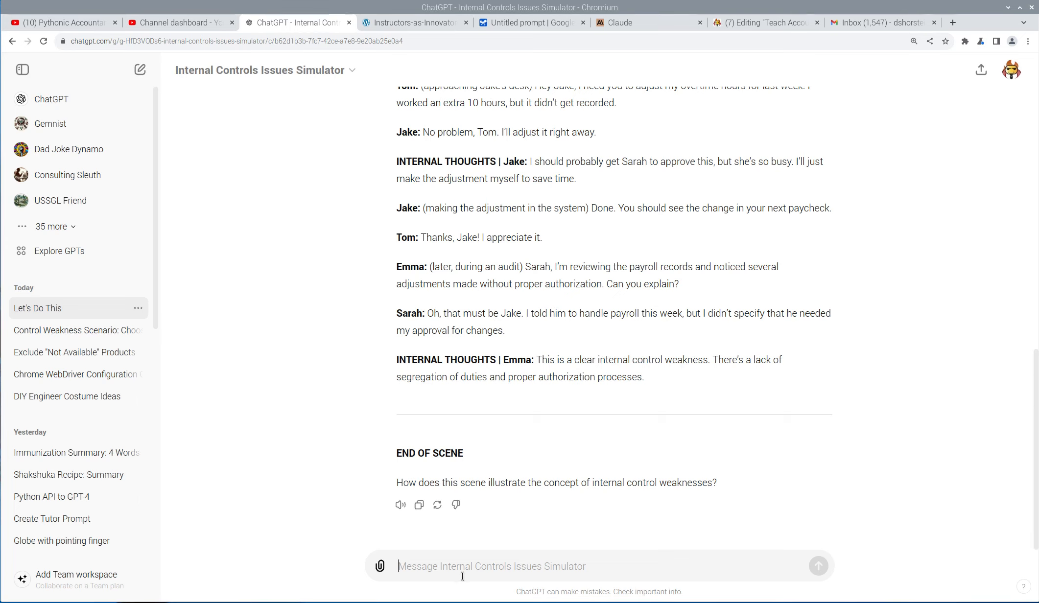
mouse_move(157, 302)
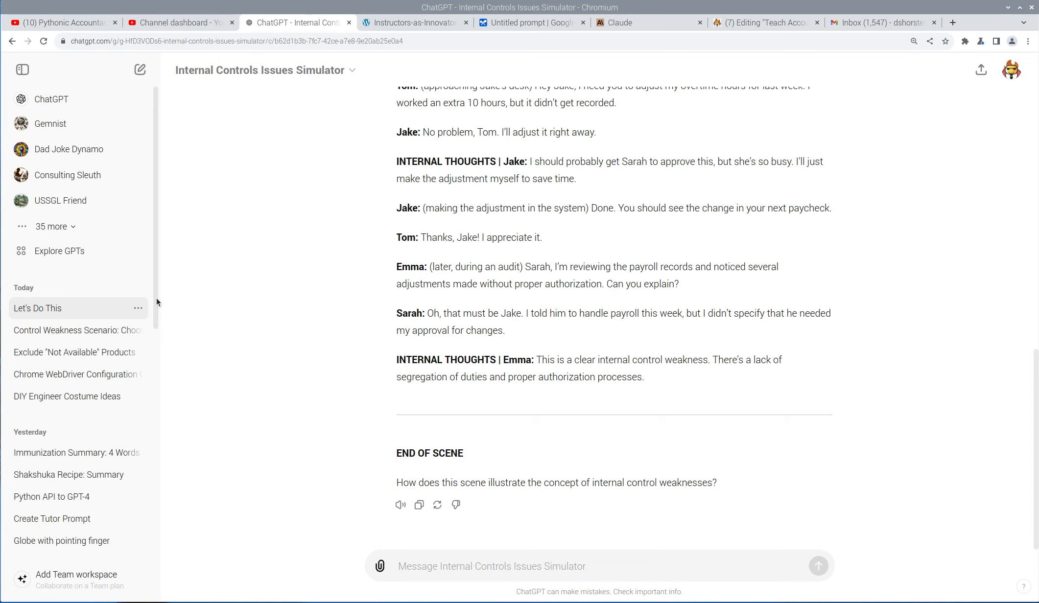
- Send a critique: Jake skipped procedures, segregation of duties lacking, Sarah should clarify rules
type("Jake should")
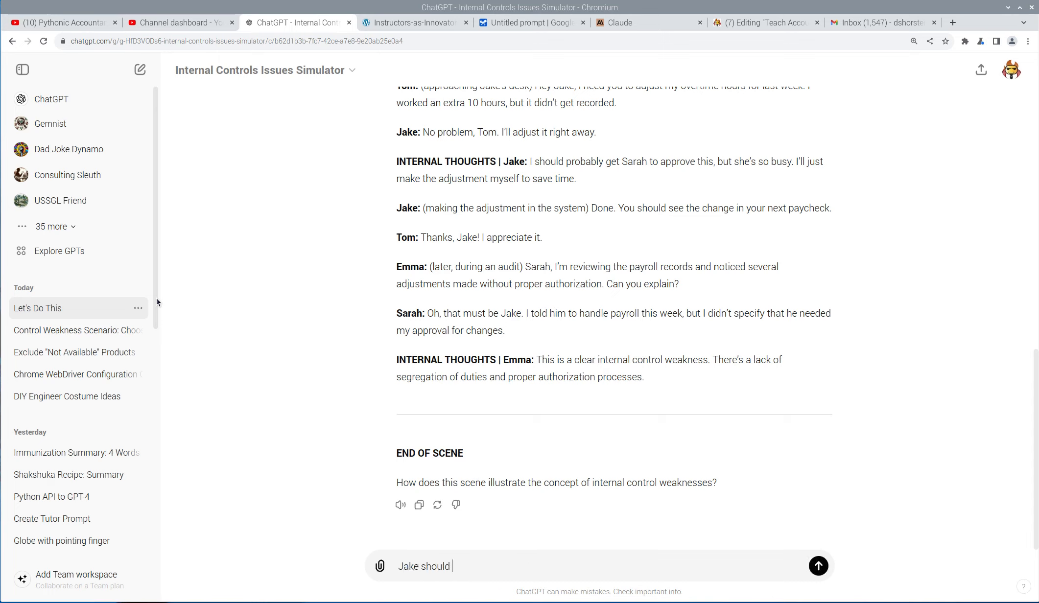
type("have followed proc")
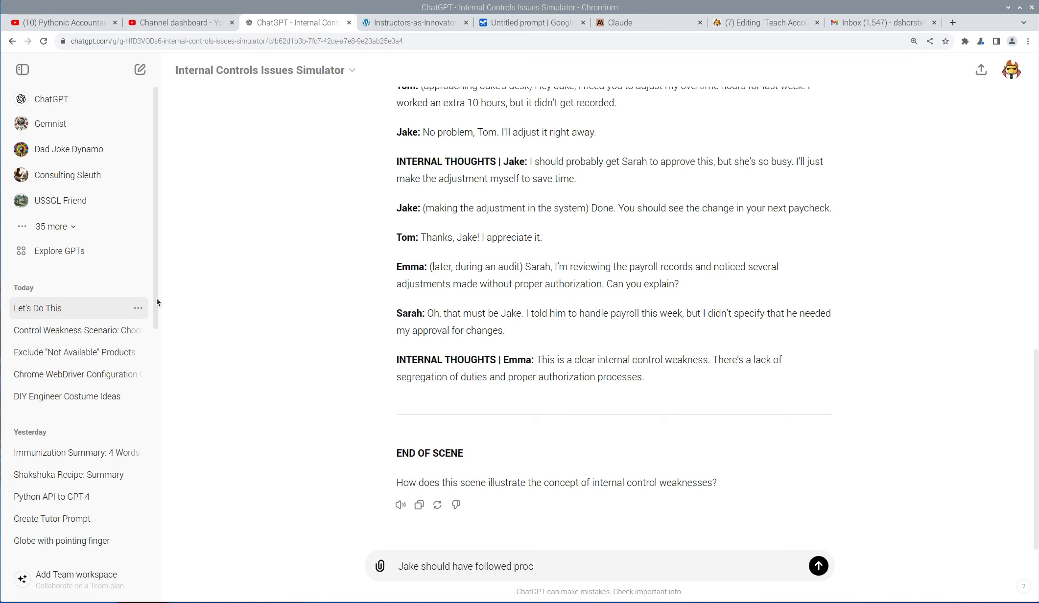
type("edures - both a")
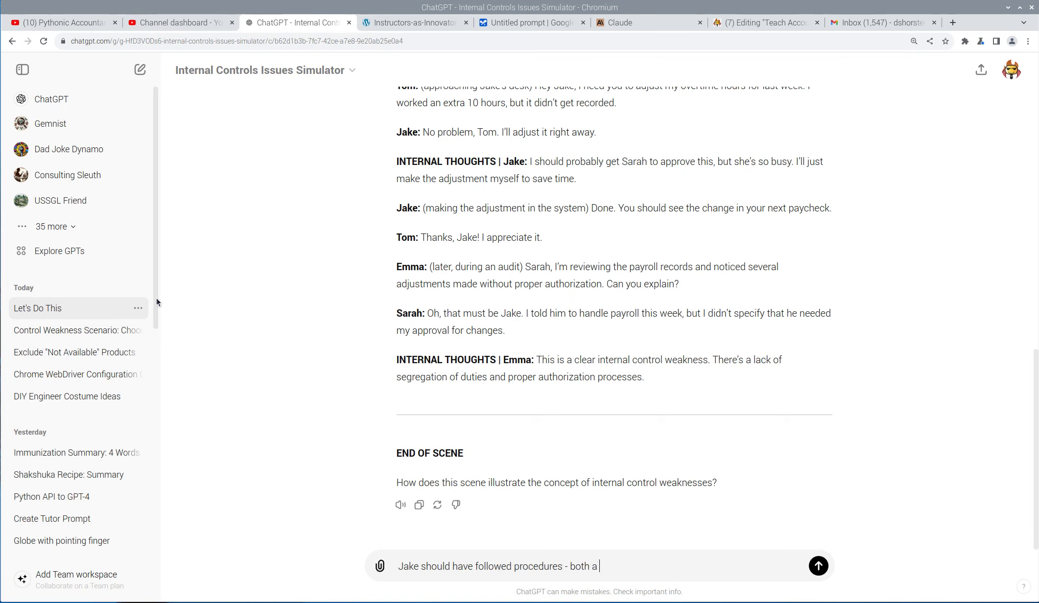
type("lack of")
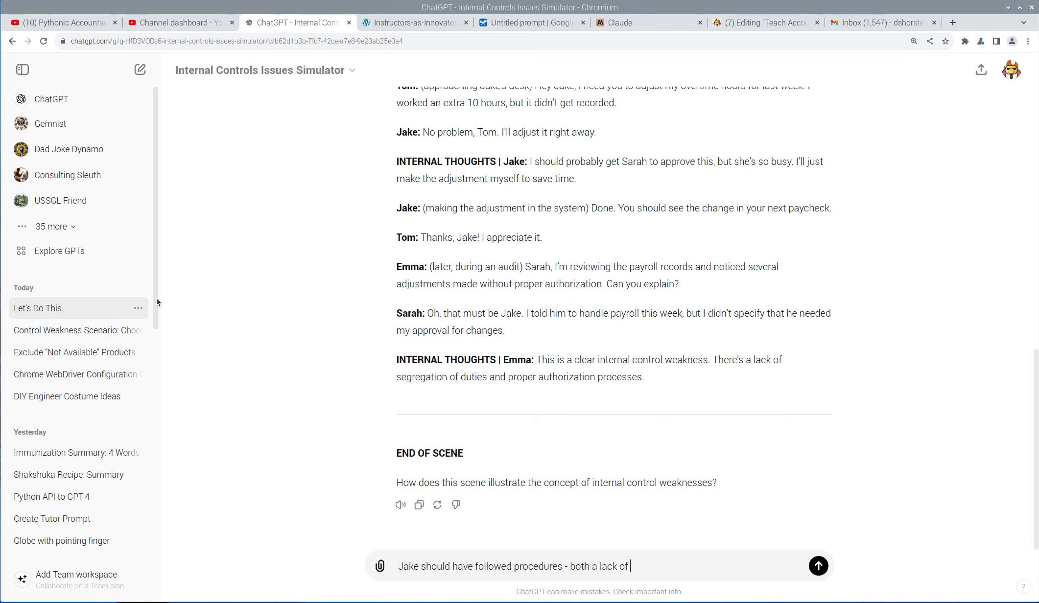
type("seg of duties is clearly a problem, but")
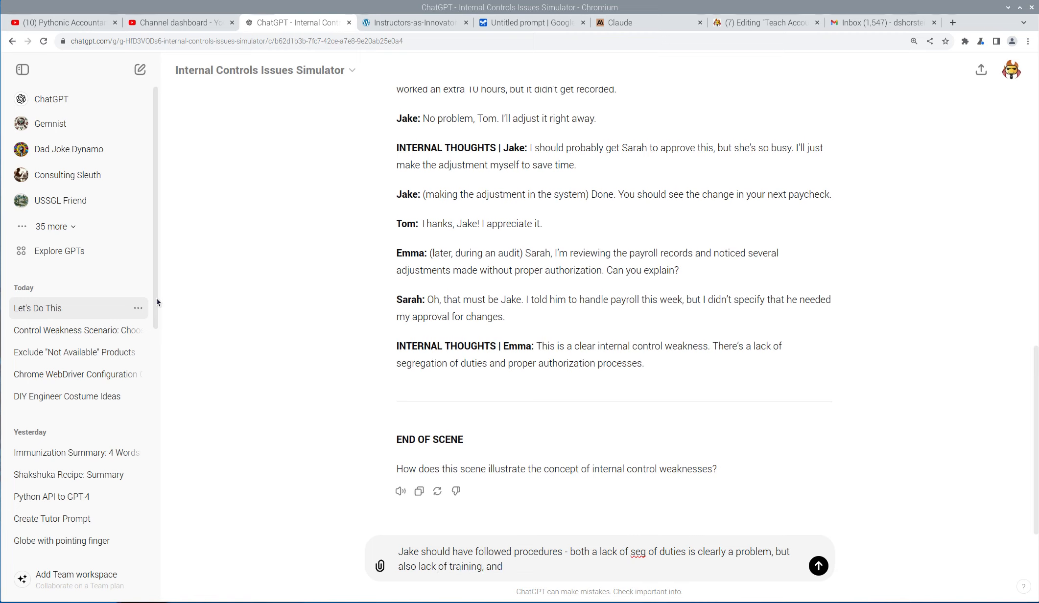
type("Sarah")
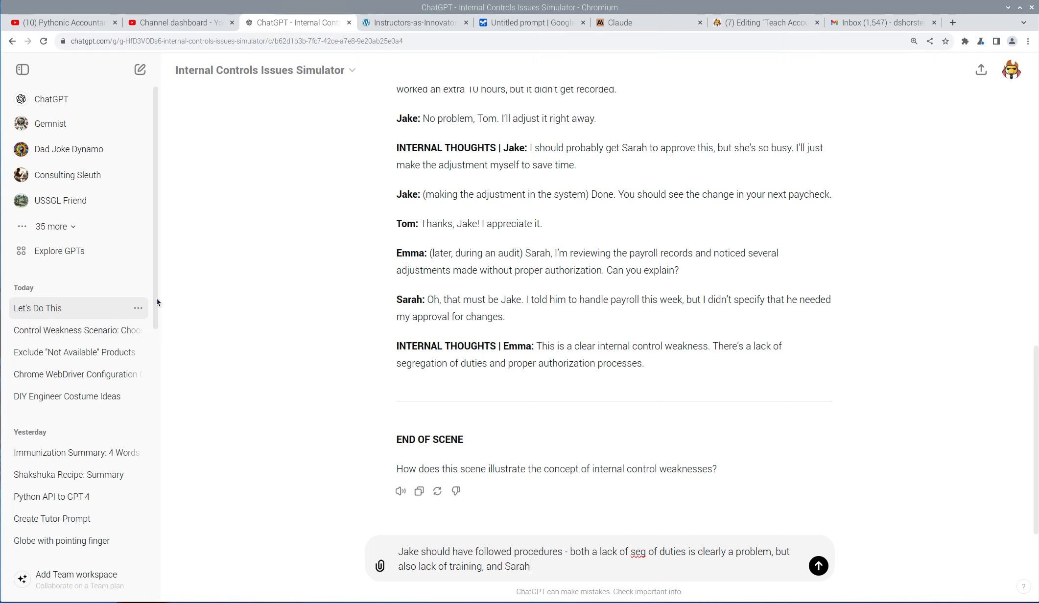
type("should ahve been clera")
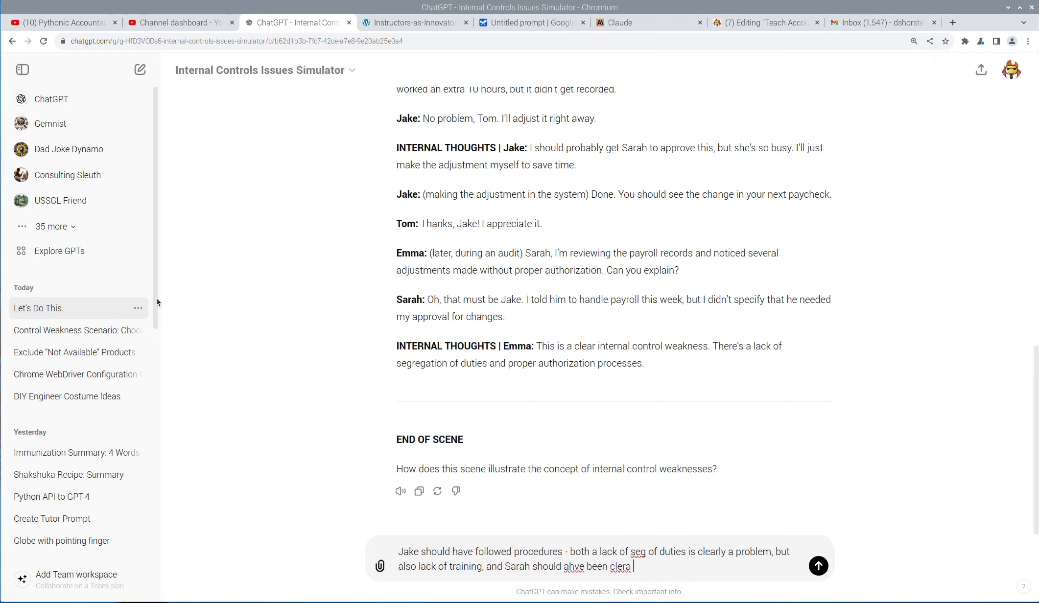
type("about the rules and how")
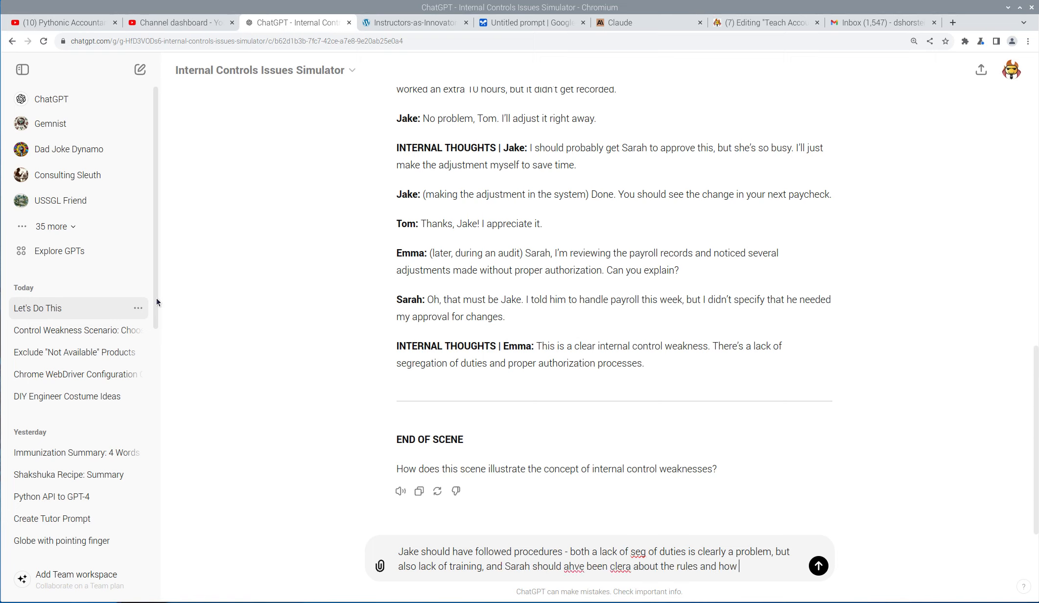
type("importnat they ar")
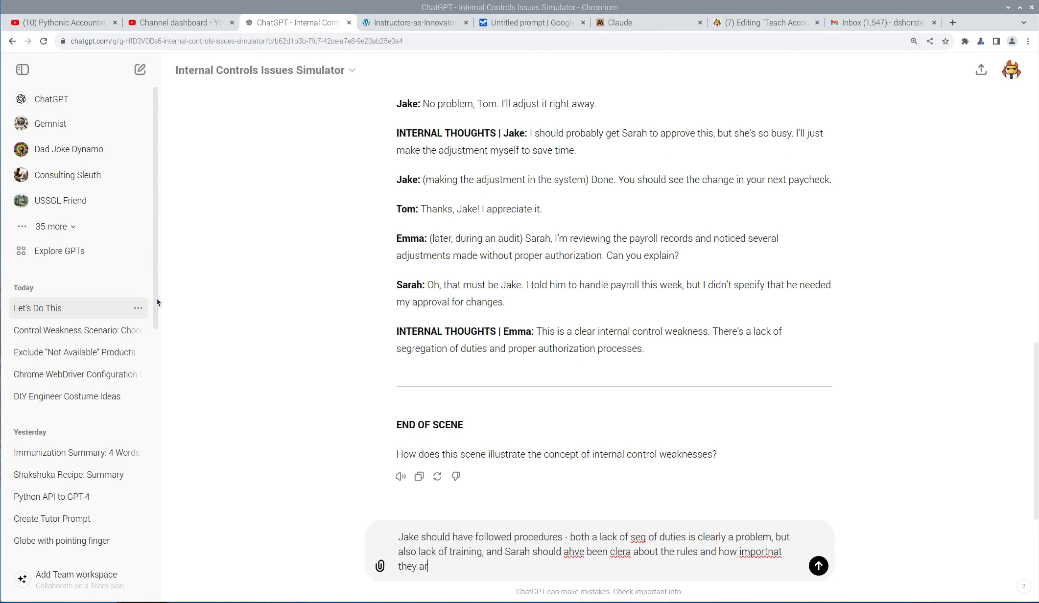
left_click(818, 566)
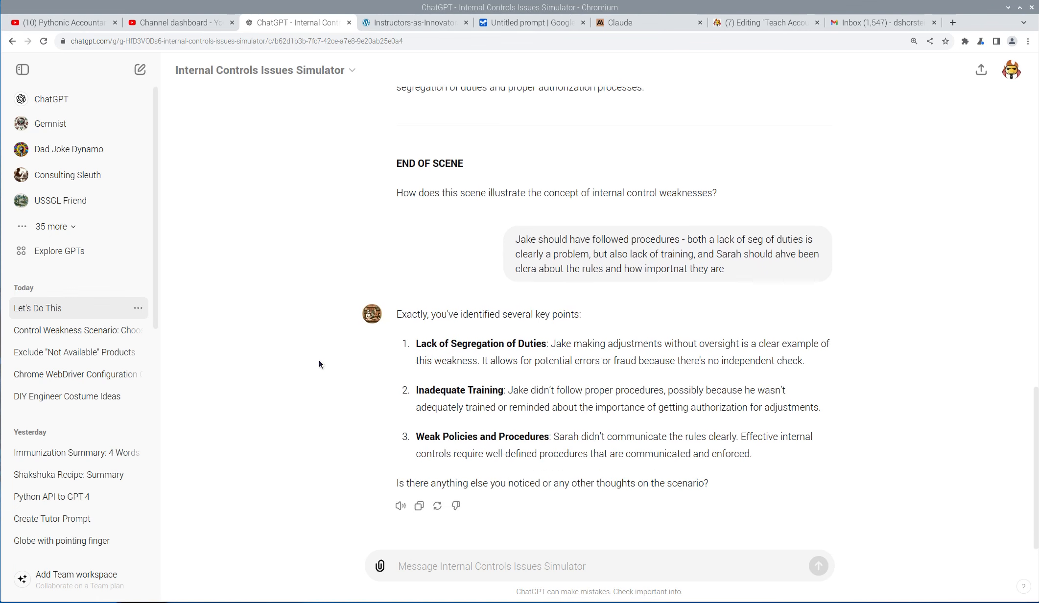
mouse_move(626, 419)
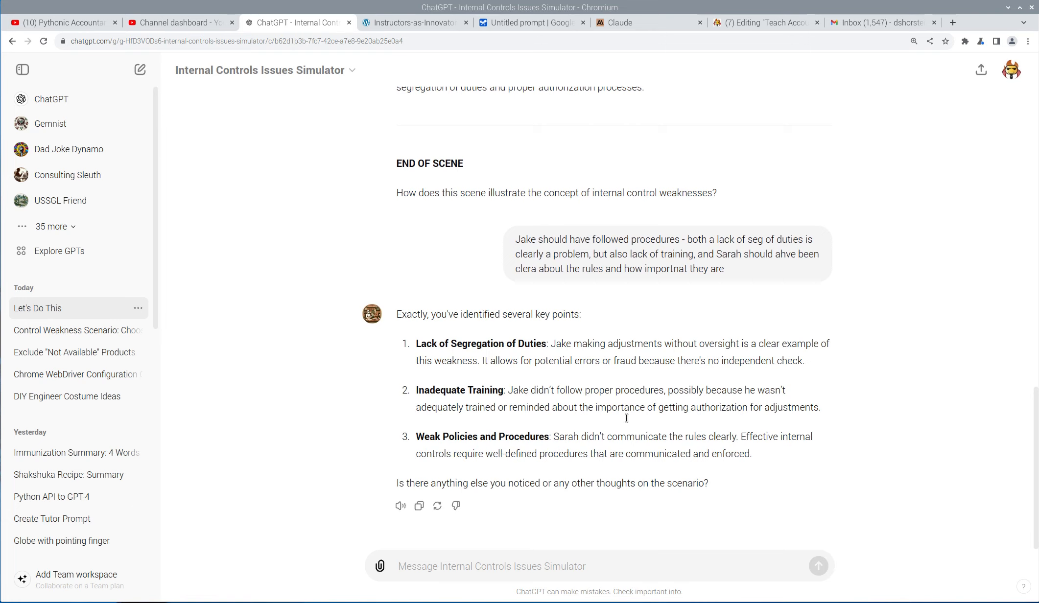
mouse_move(277, 402)
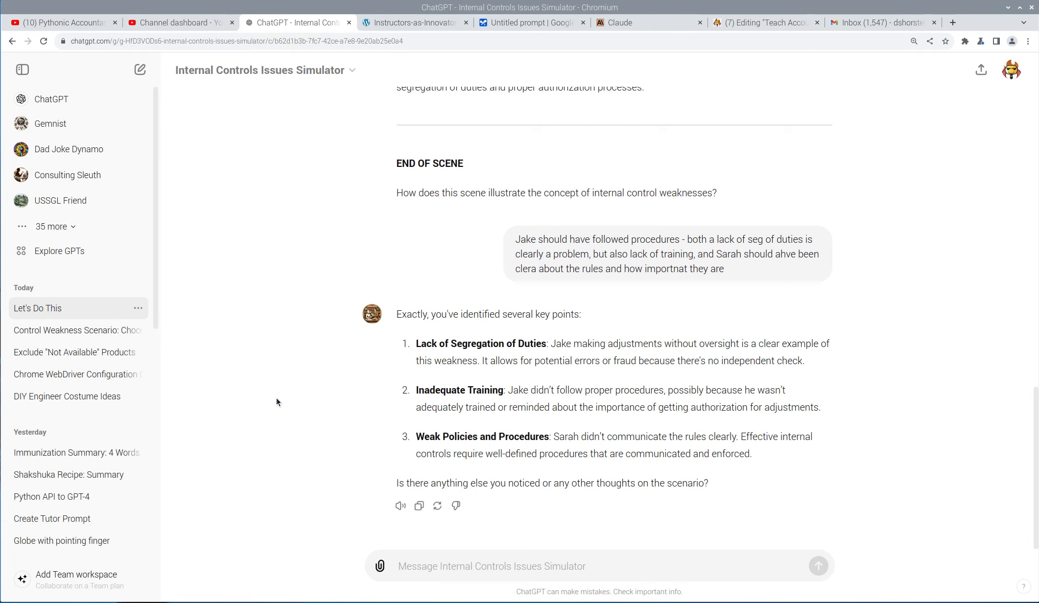
- Reply 'no, anything i should?' to the simulator's three-point feedback
type("no, anything i should?")
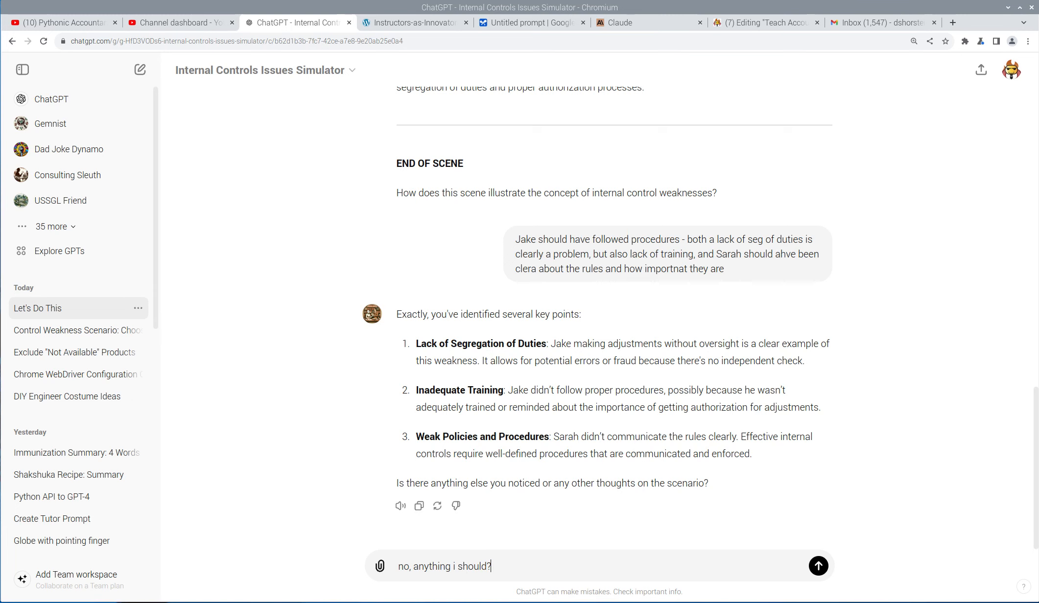
left_click(818, 566)
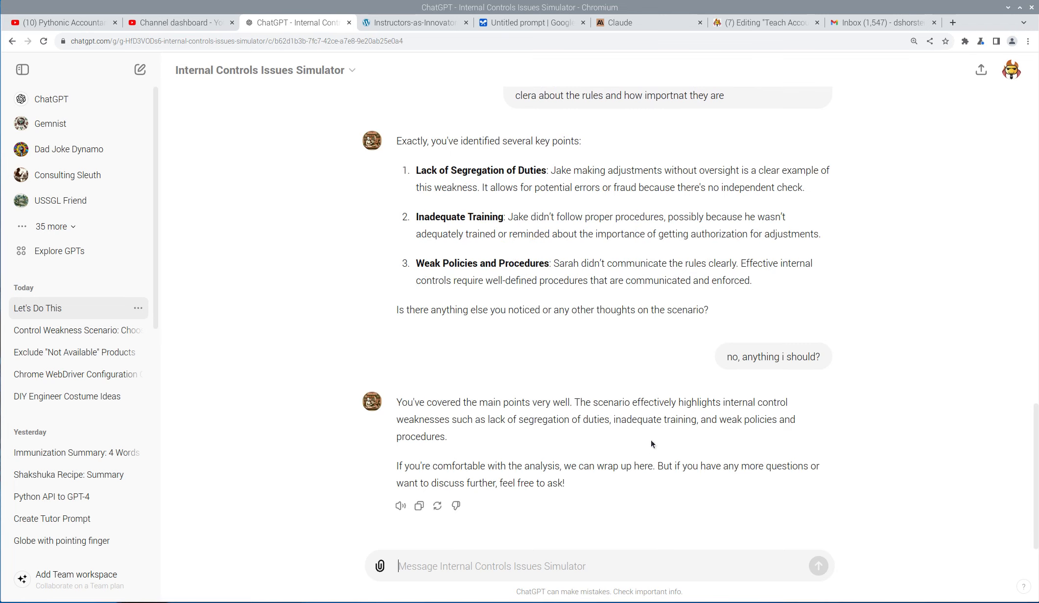
mouse_move(448, 228)
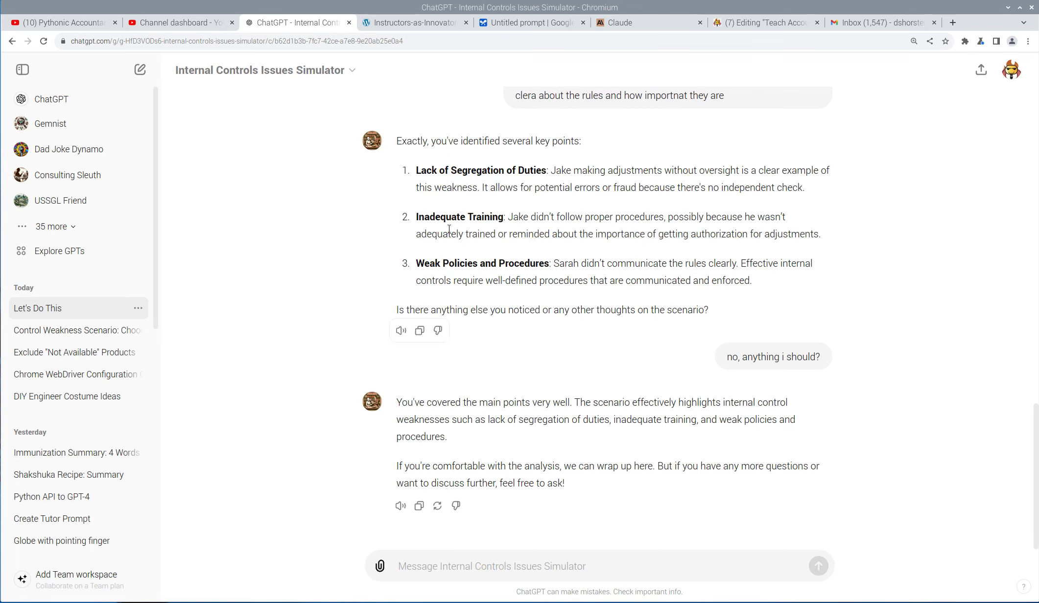
mouse_move(411, 165)
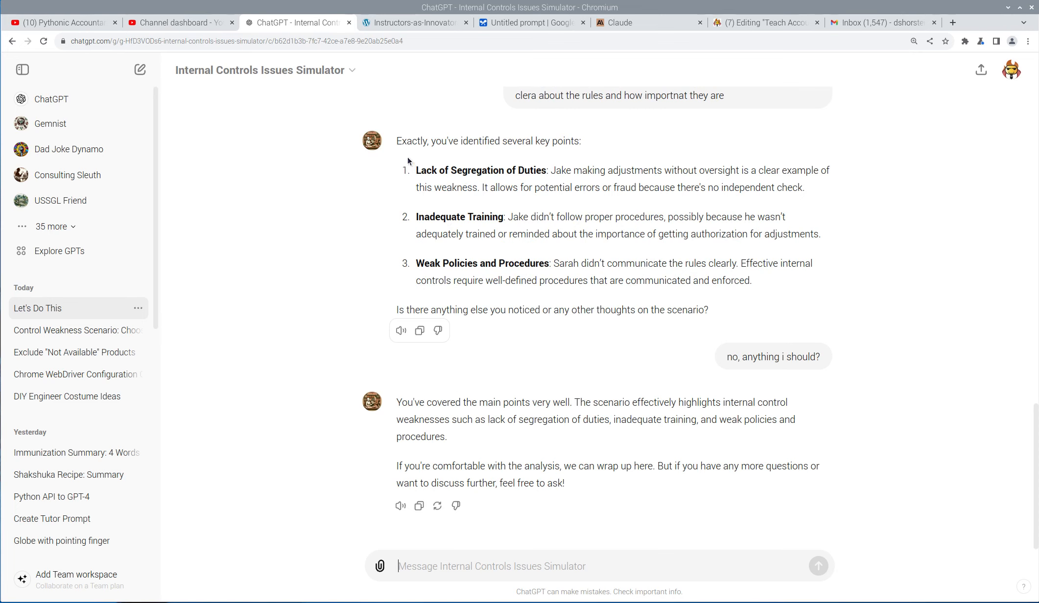
mouse_move(474, 386)
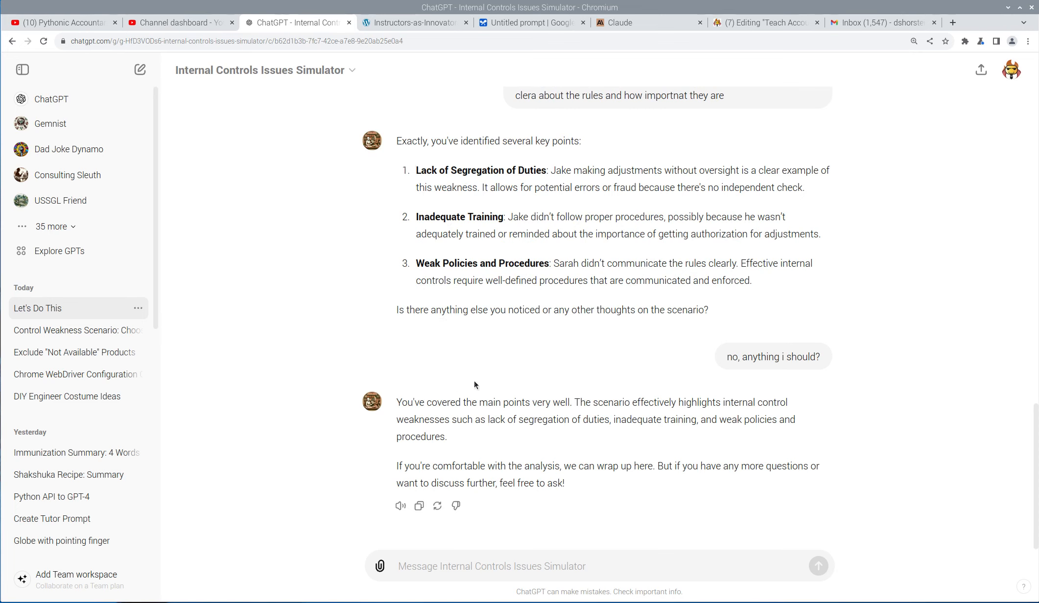
mouse_move(482, 357)
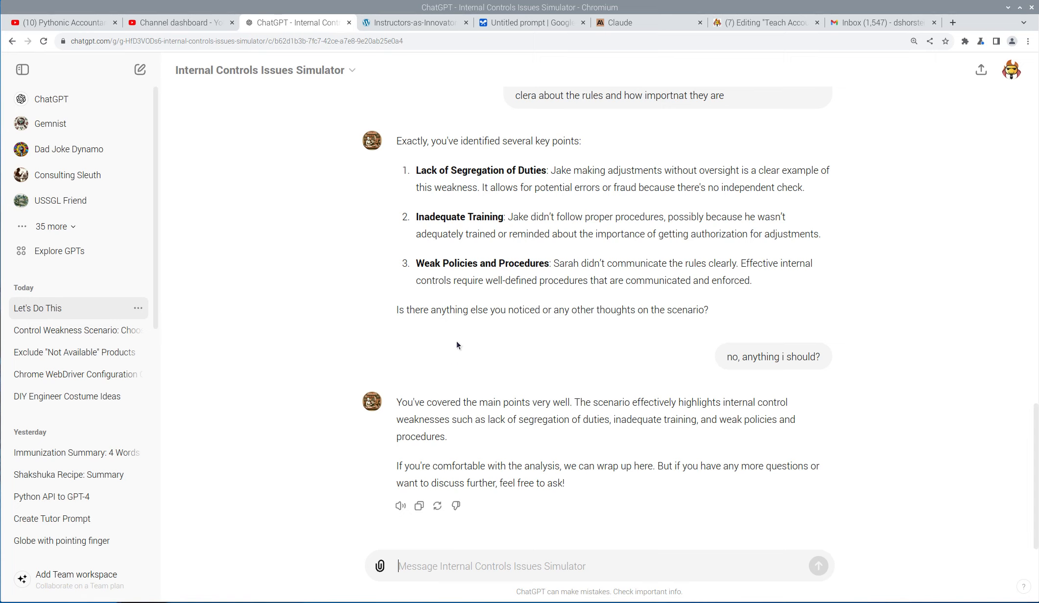
mouse_move(444, 332)
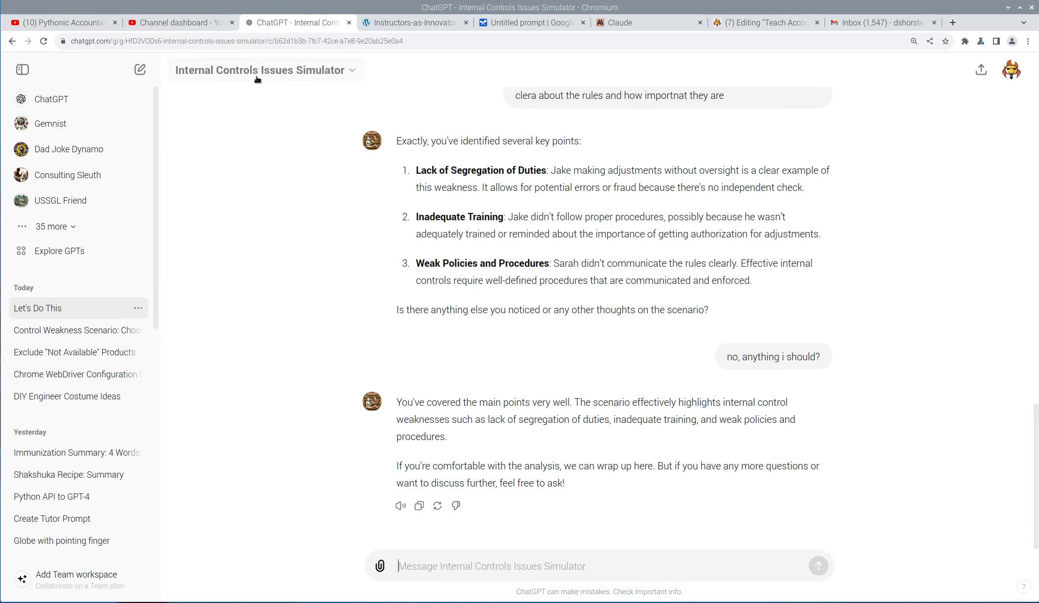
mouse_move(277, 272)
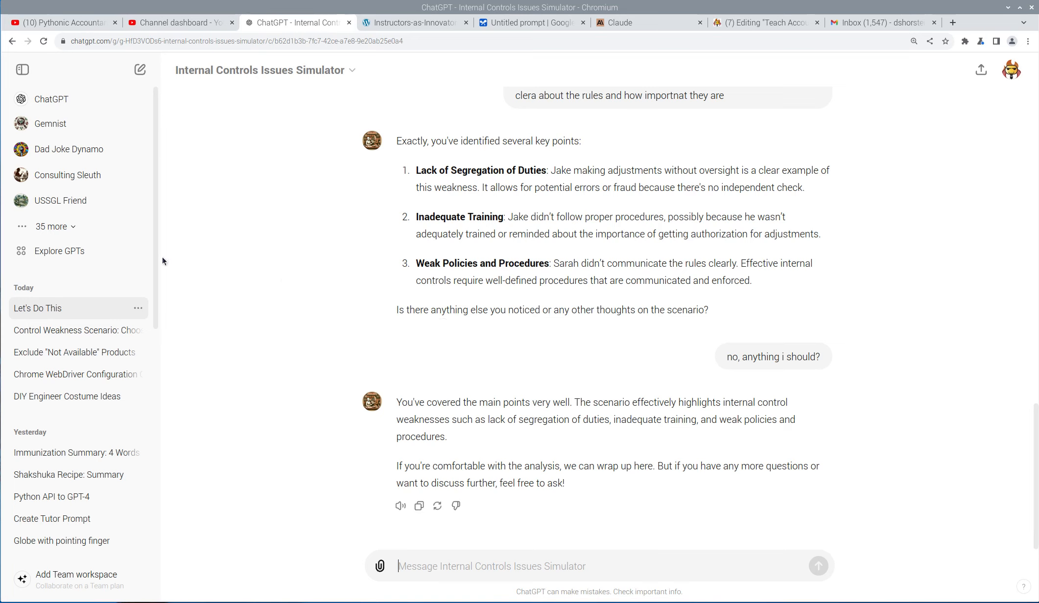
mouse_move(190, 270)
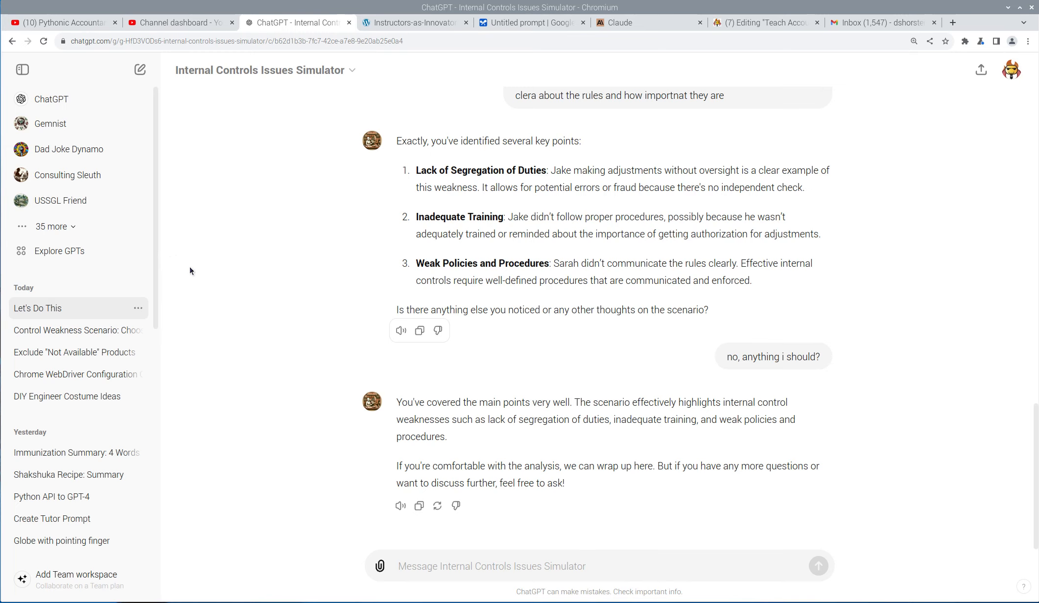